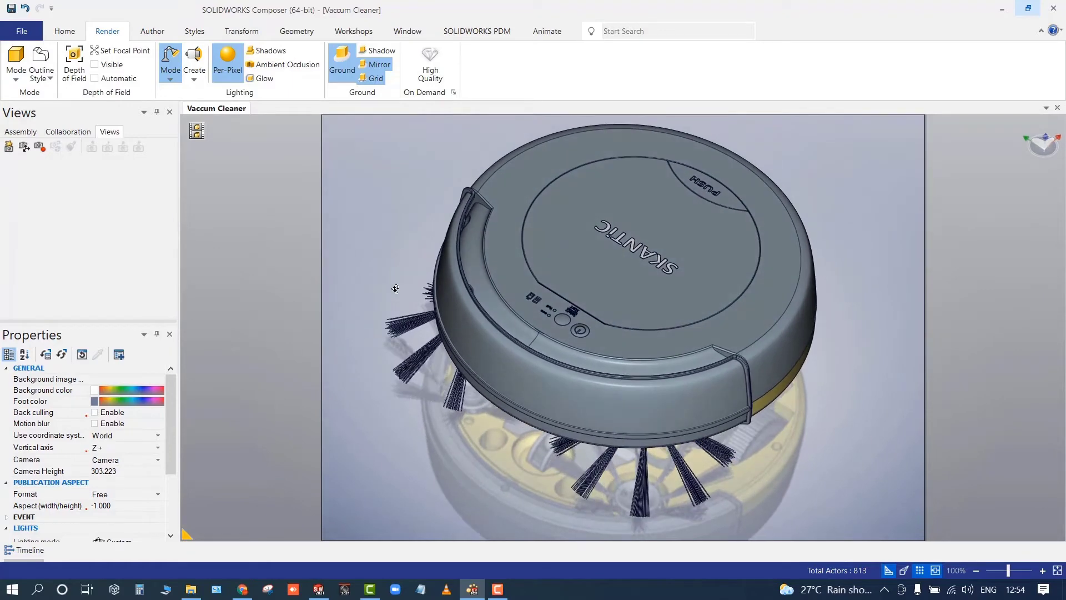
- Orbit the robot vacuum to an angled overview and capture it as View 1
drag(396, 289, 405, 281)
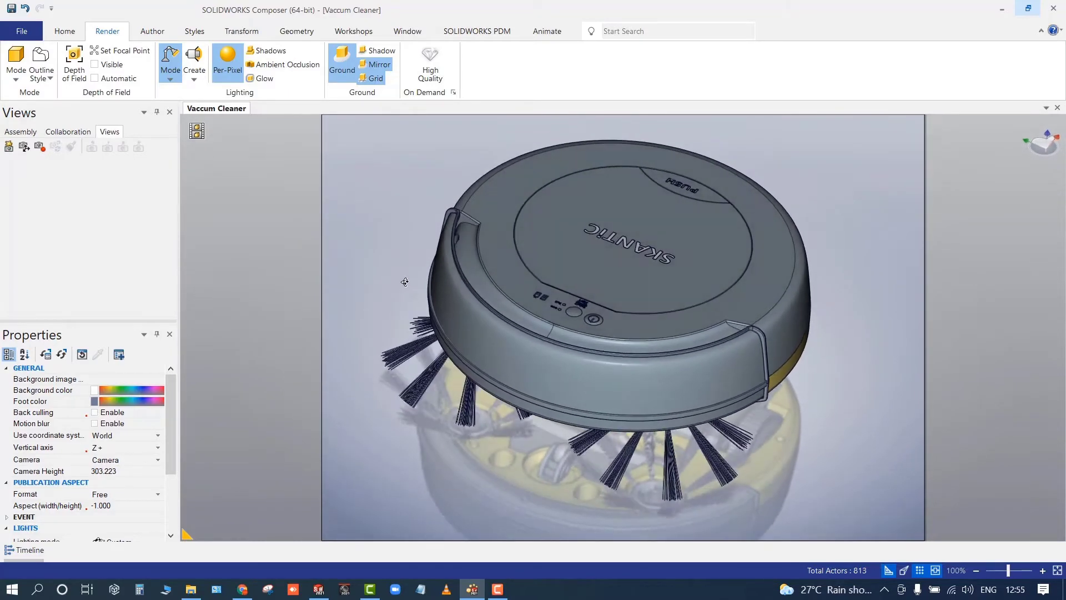
mouse_move(12, 58)
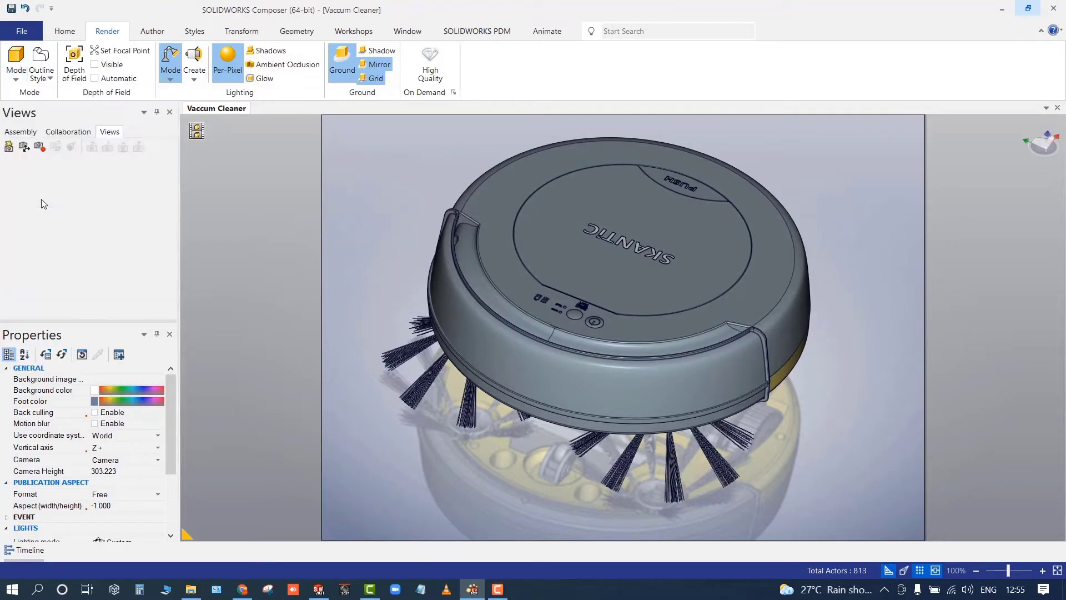
click(12, 61)
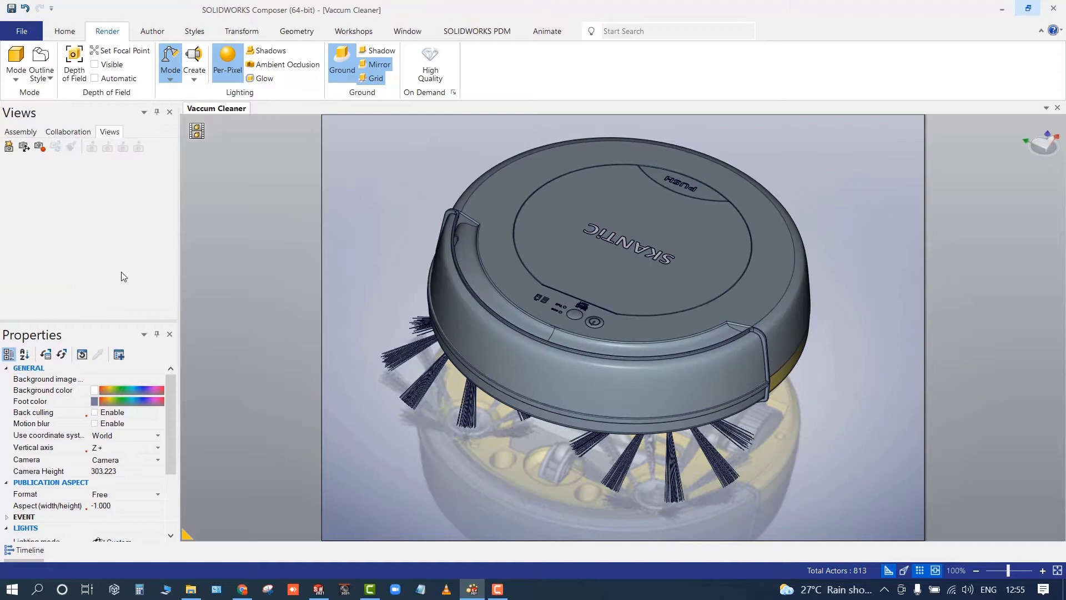
mouse_move(19, 169)
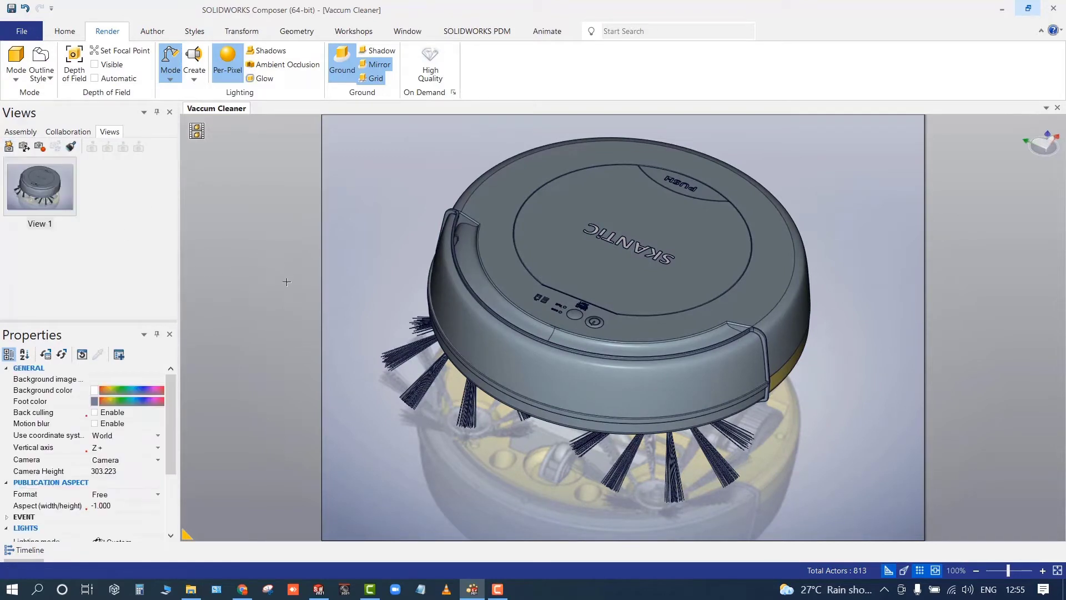
click(457, 320)
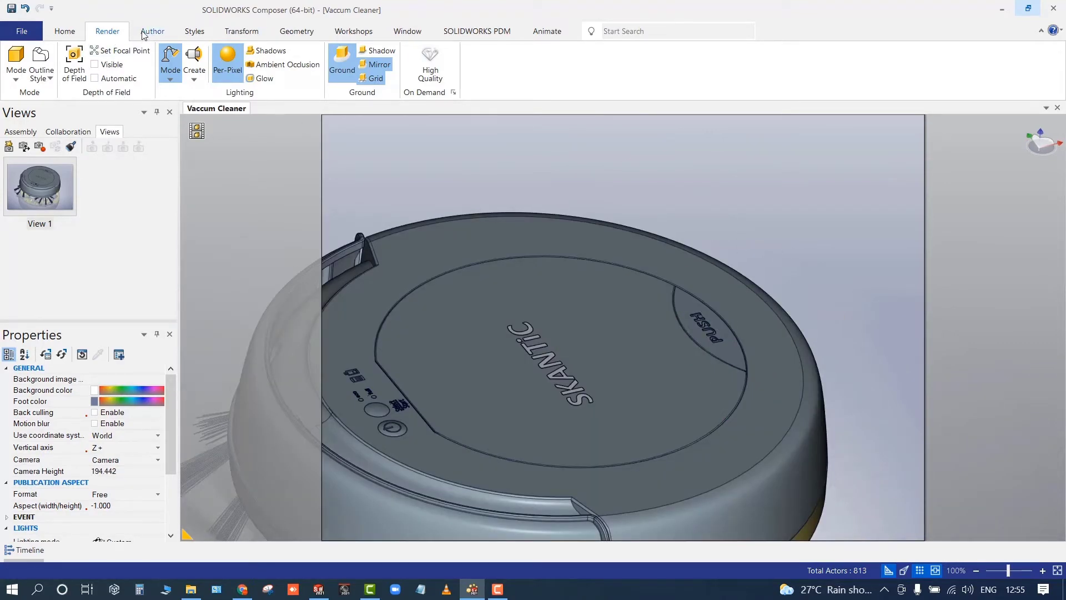
- Place a red straight arrow over the PUSH button and capture the scene as View 2
click(151, 31)
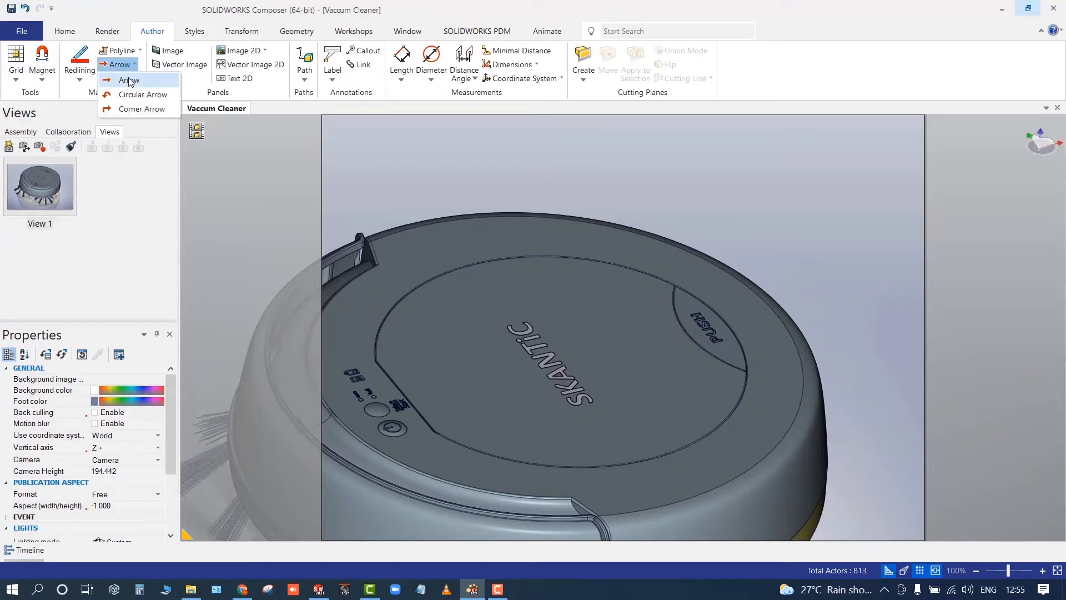
click(130, 80)
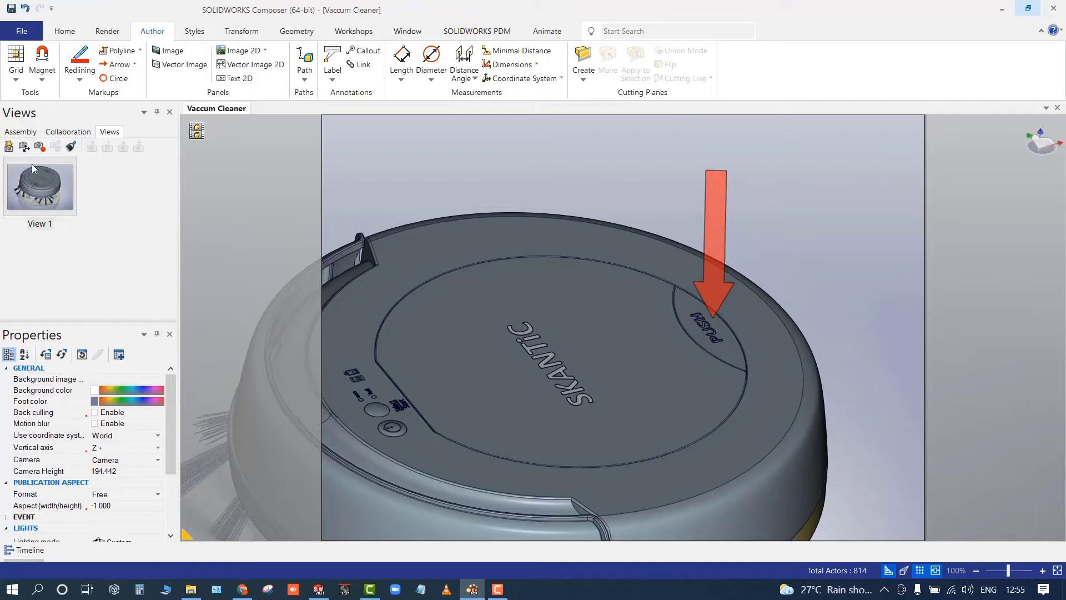
click(10, 146)
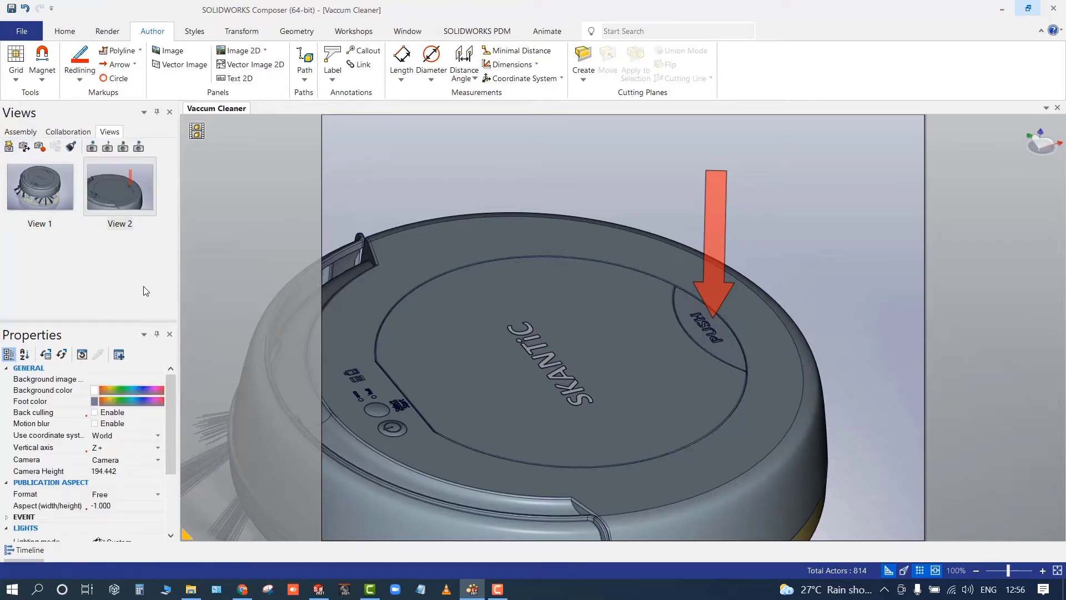
click(40, 188)
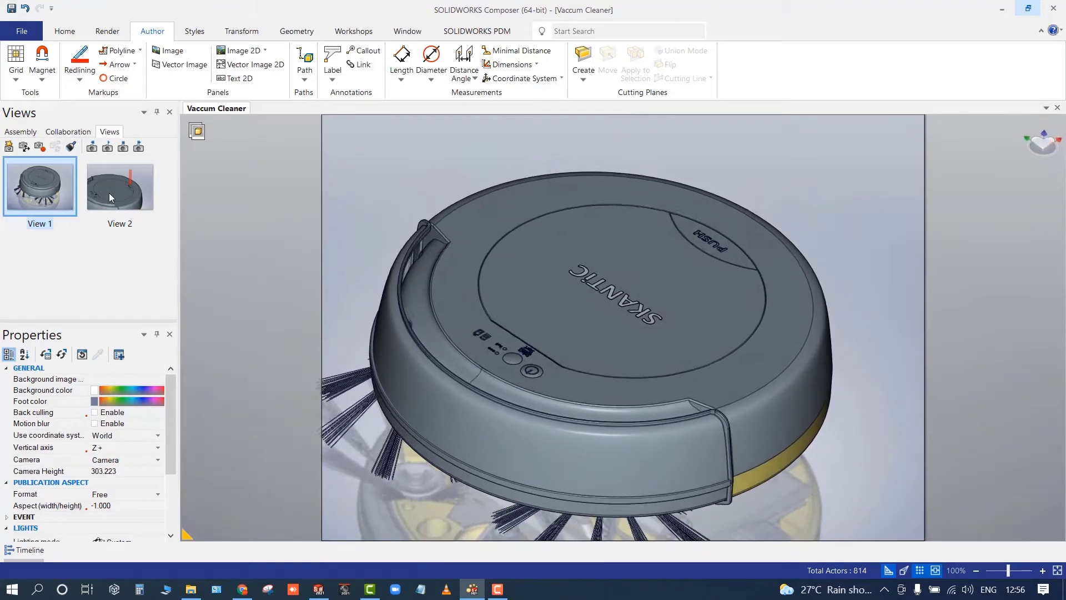
- Recall View 1 and View 2 in turn to compare the scene with and without the arrow
click(118, 187)
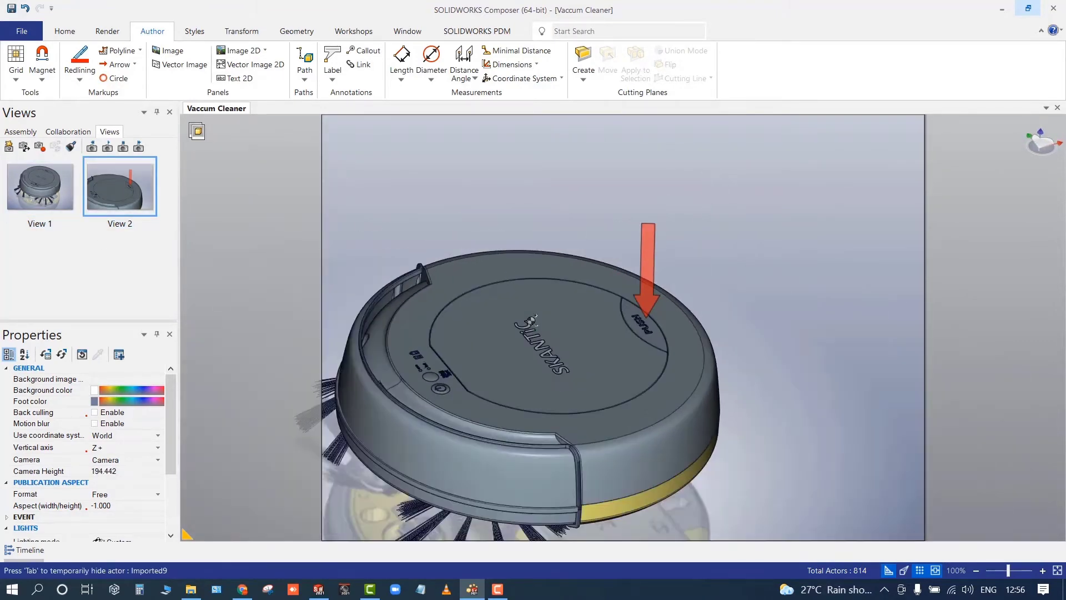
click(242, 31)
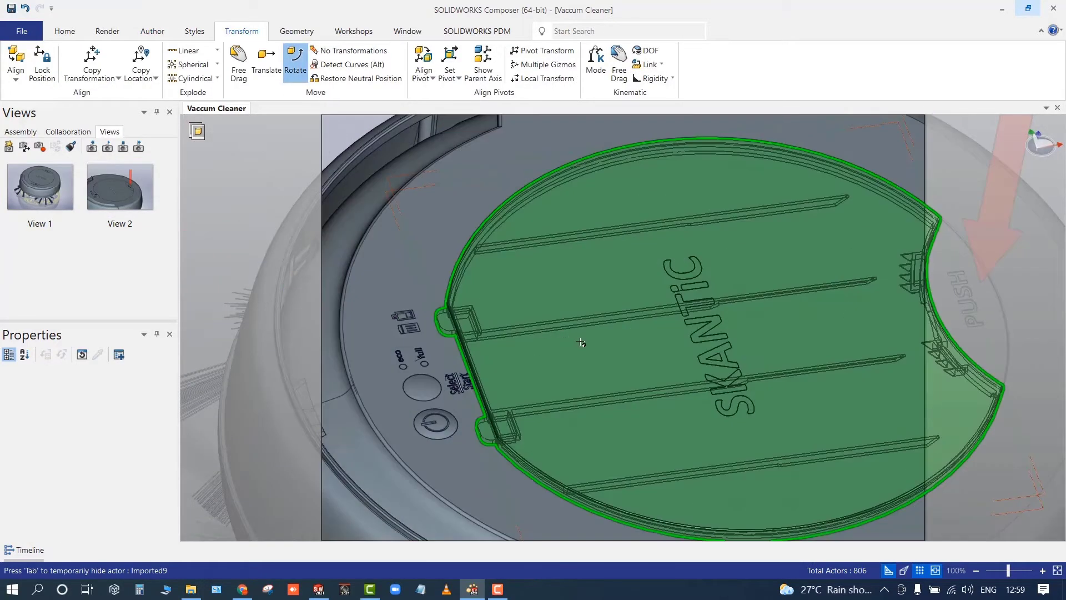
- Pivot the top lid on its hinge edge and rotate it open around that axis
click(448, 61)
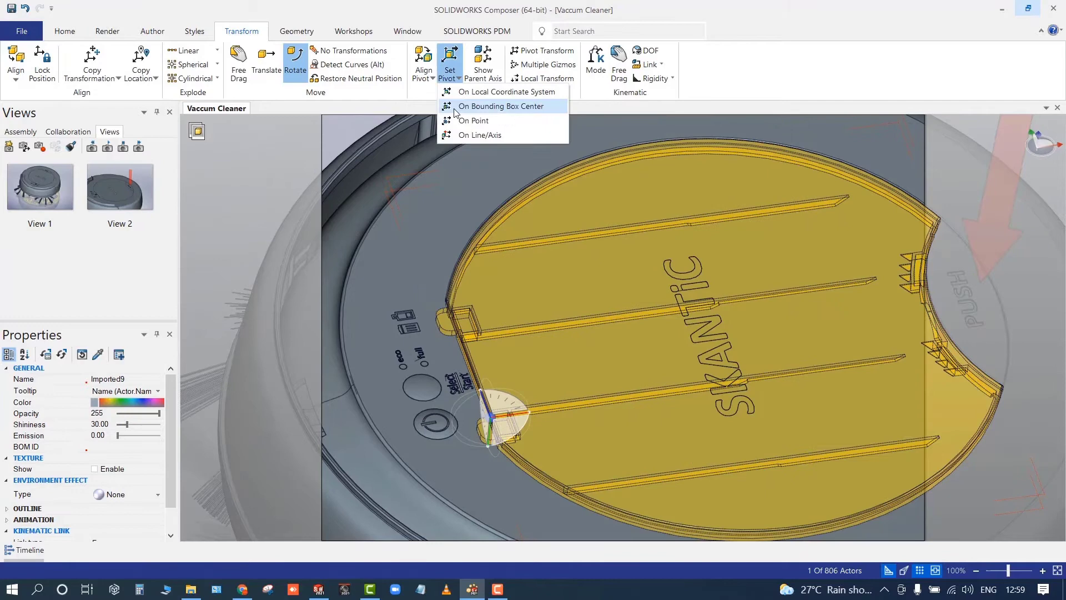
click(479, 135)
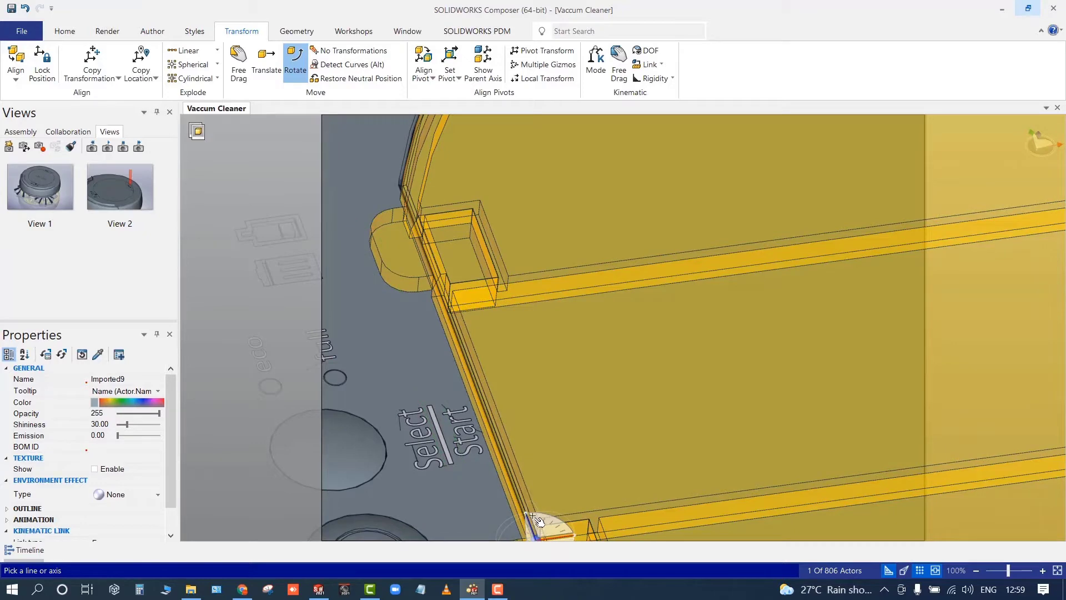
click(537, 521)
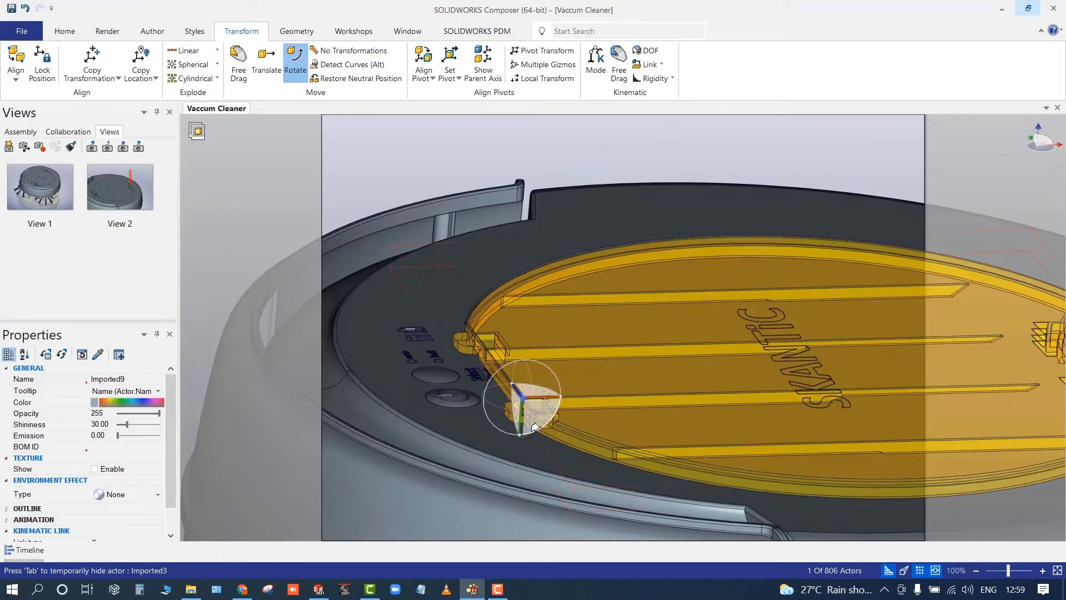
drag(522, 395, 551, 384)
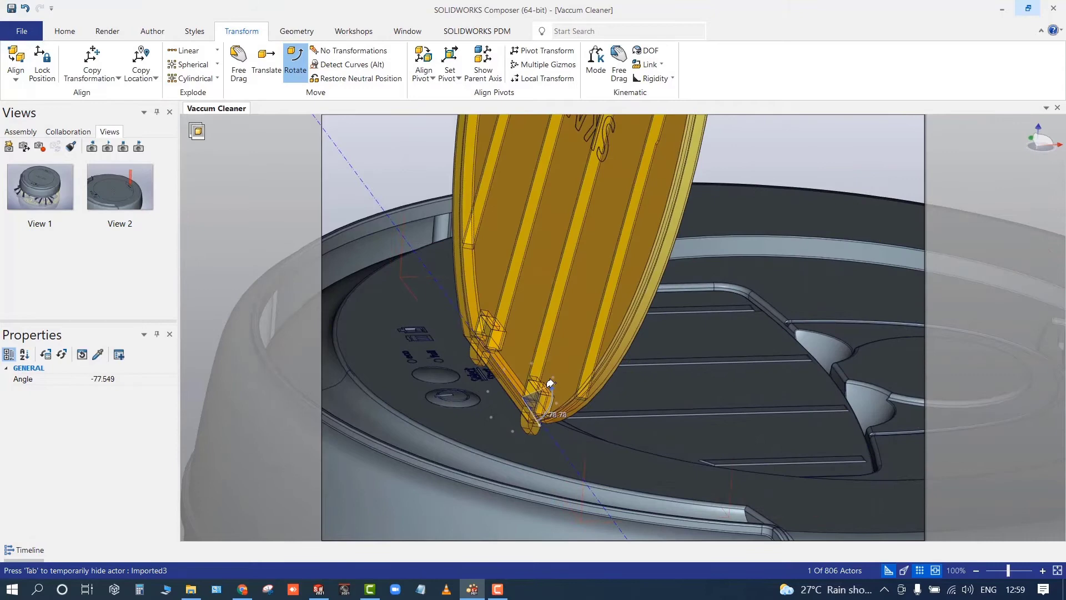
drag(551, 382, 545, 395)
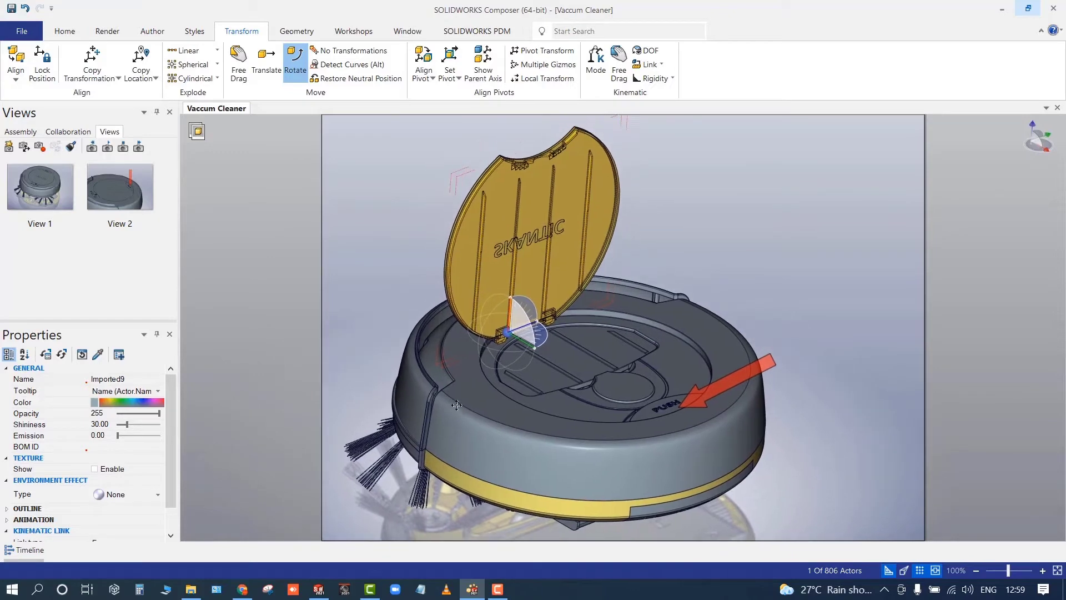
- Select the red arrow and bring up its actions to hide it from the open-lid scene
click(729, 384)
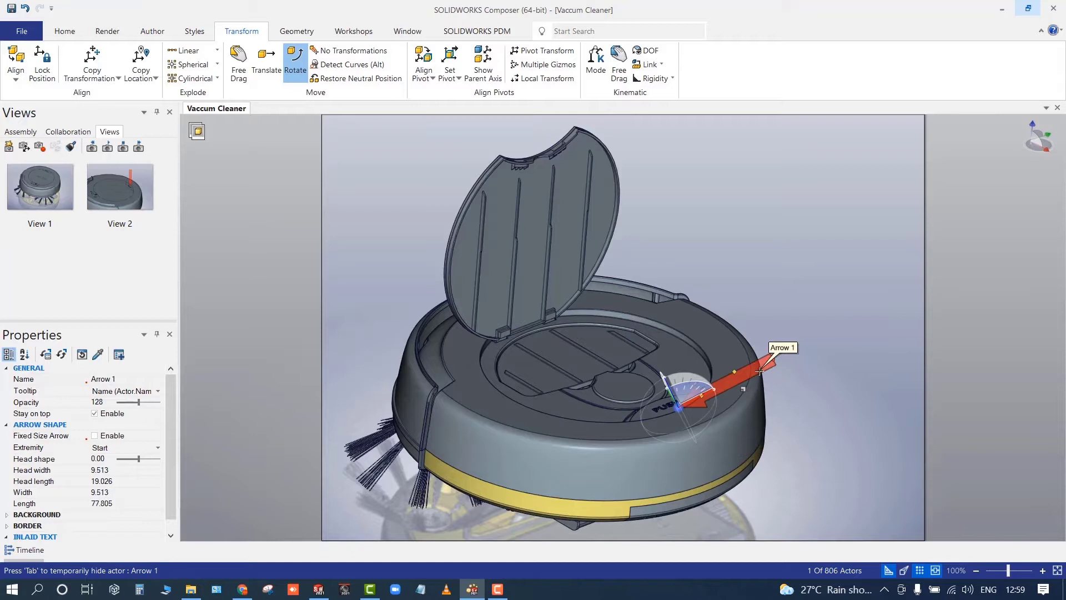
right_click(759, 371)
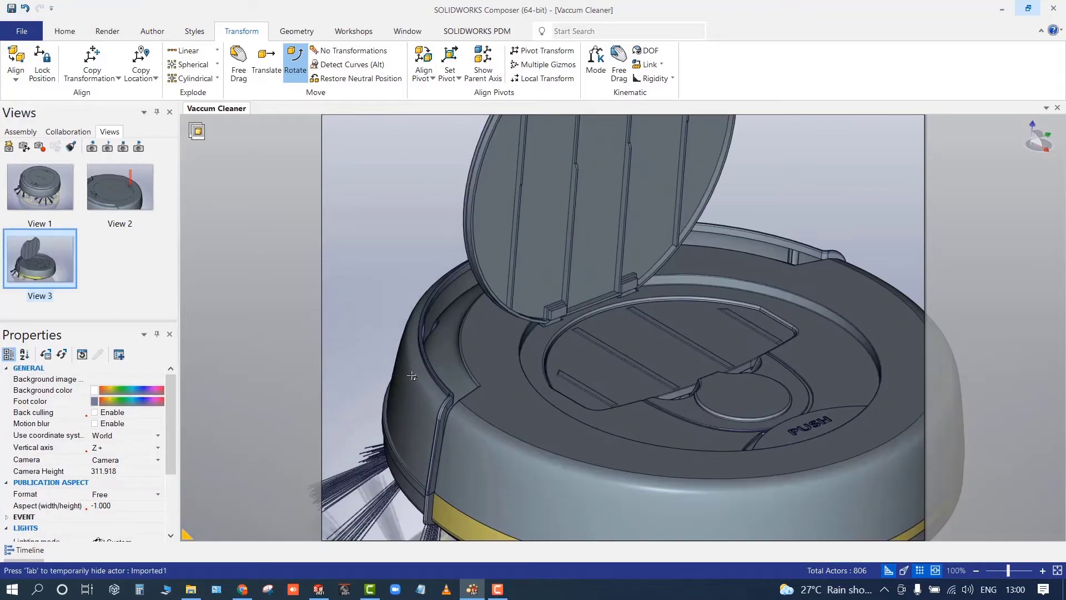
- Translate the dust bin cover out of the vacuum body and save the pulled-out bin as View 4
click(664, 349)
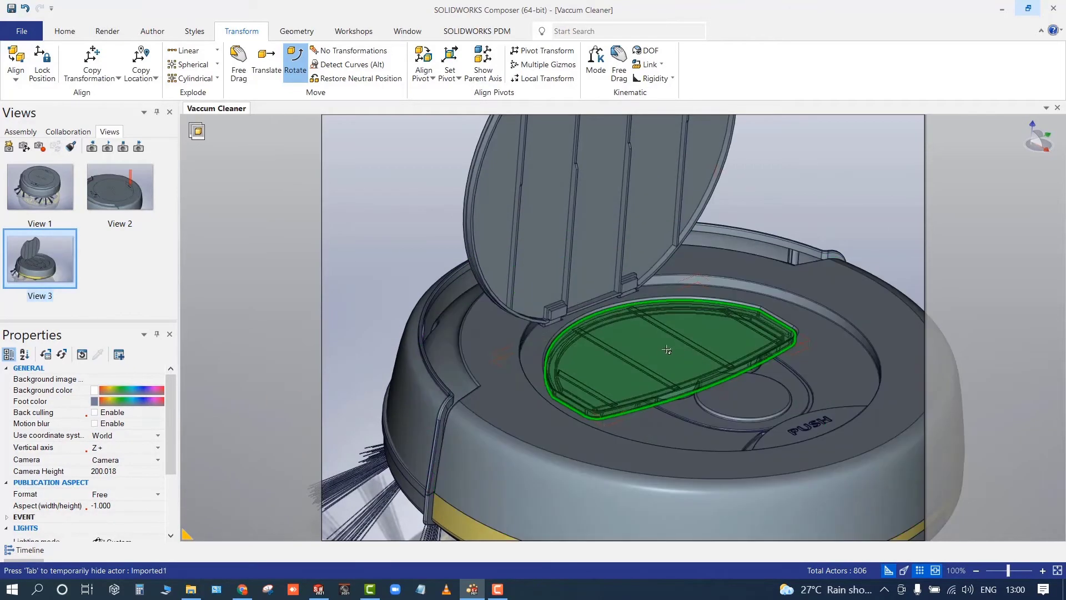
click(665, 349)
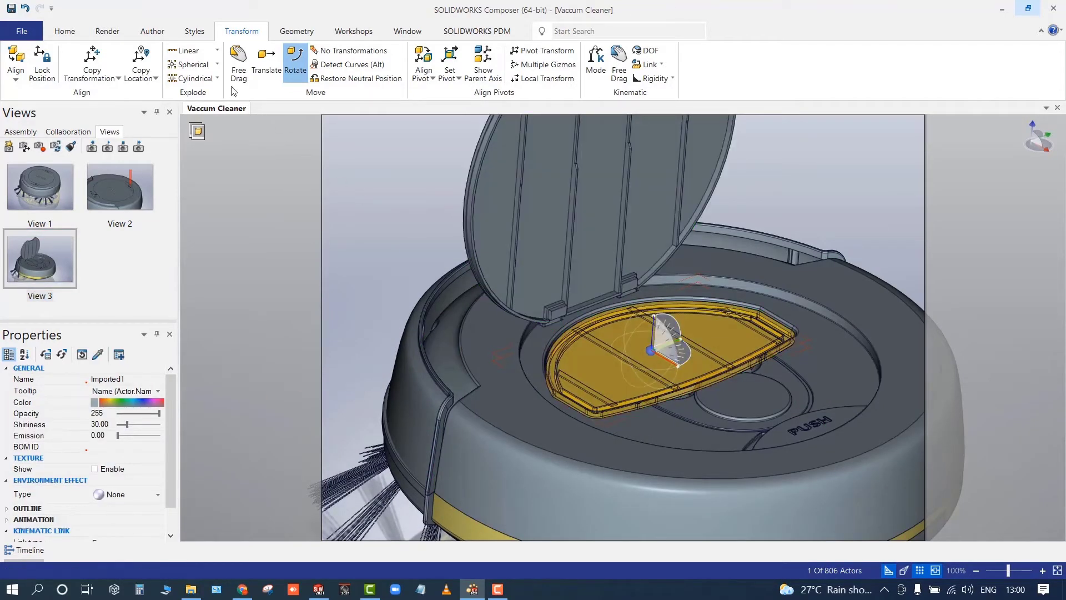
click(266, 62)
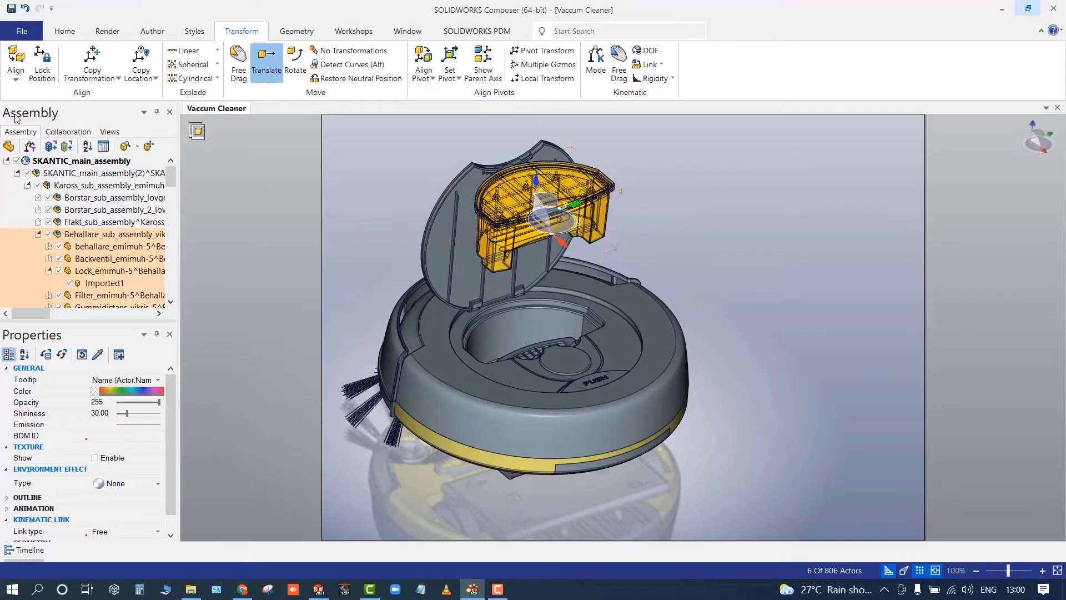
click(109, 131)
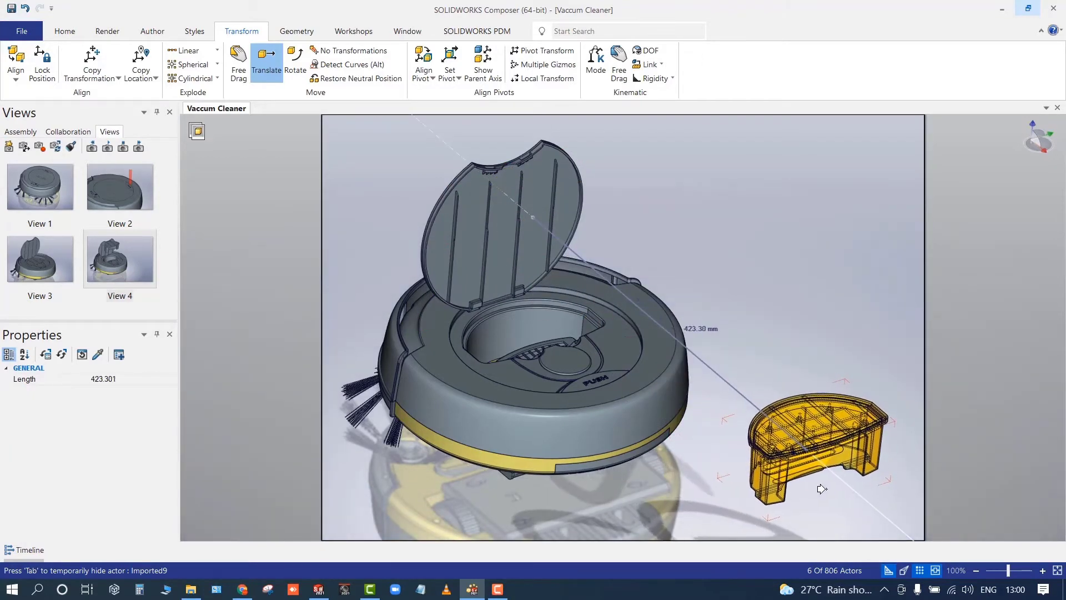
click(598, 459)
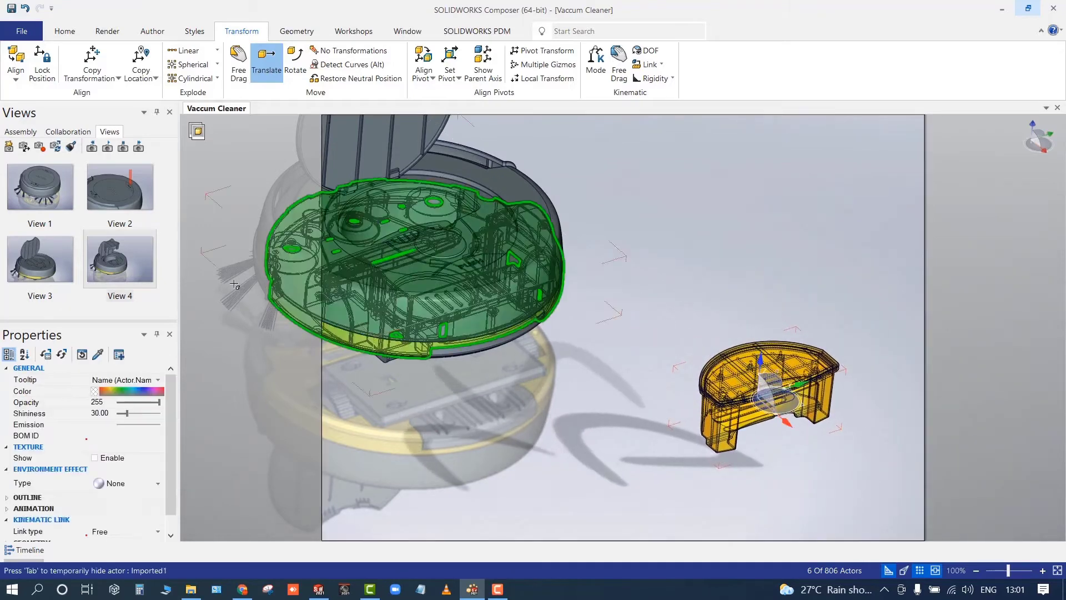
click(8, 147)
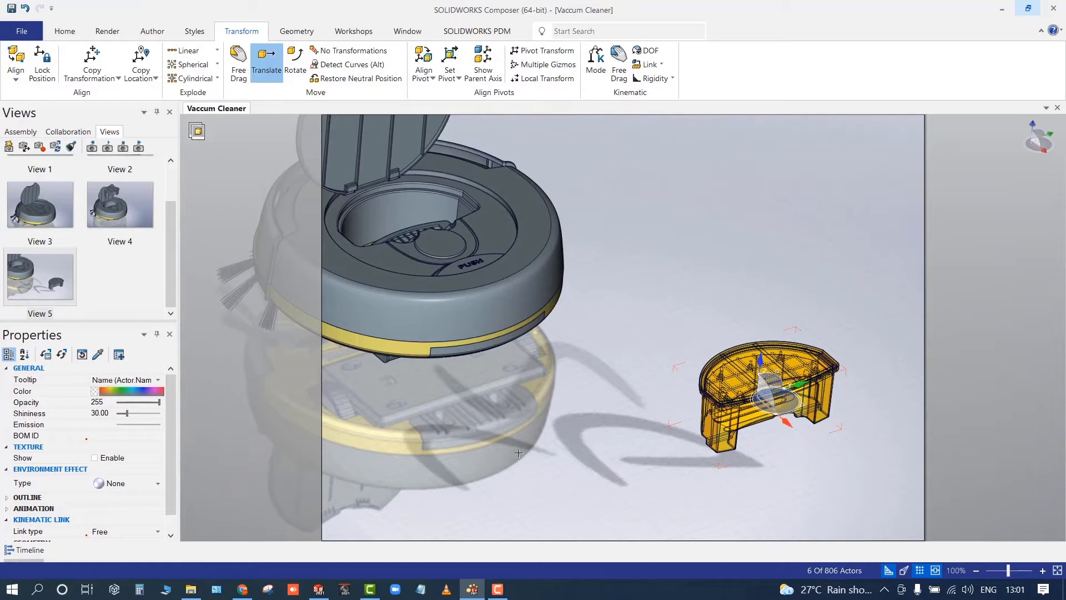
mouse_move(581, 434)
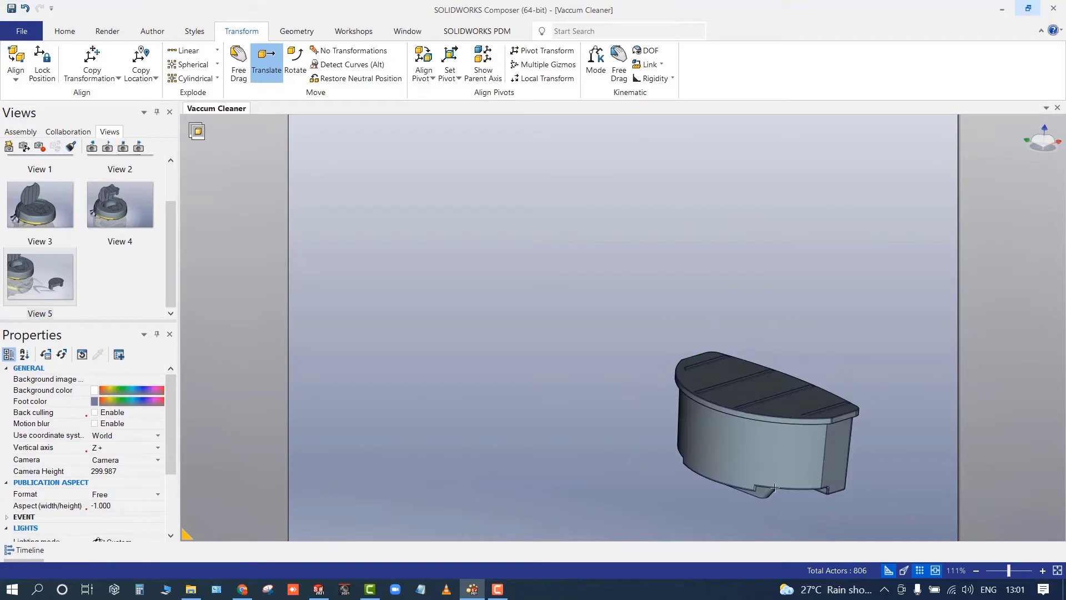
- Lift the bin lid off along Z, save the separated parts as View 6, and view the bin from the side
click(747, 393)
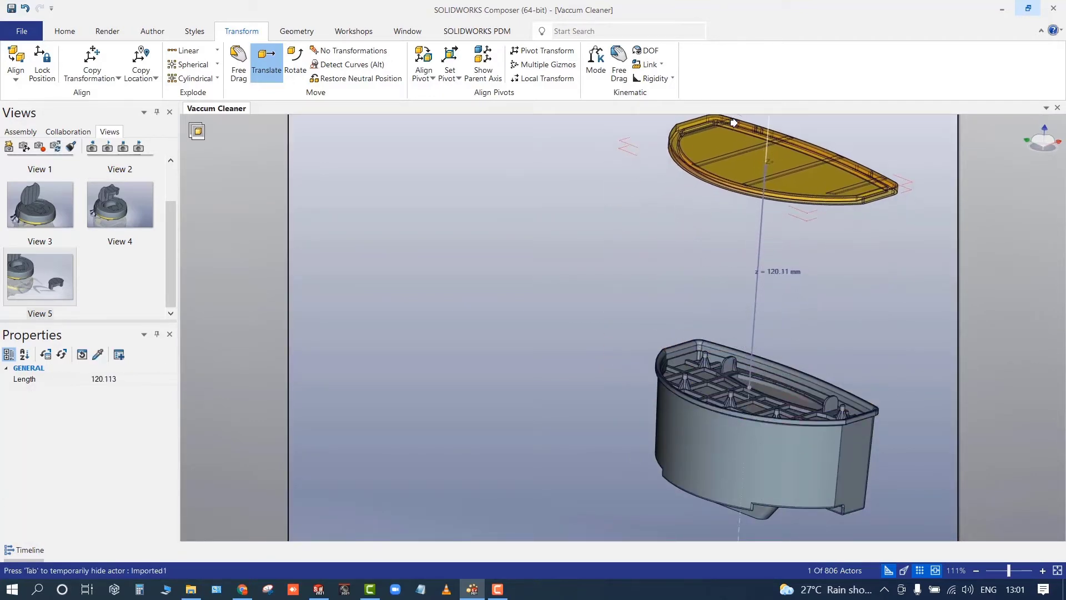
click(733, 397)
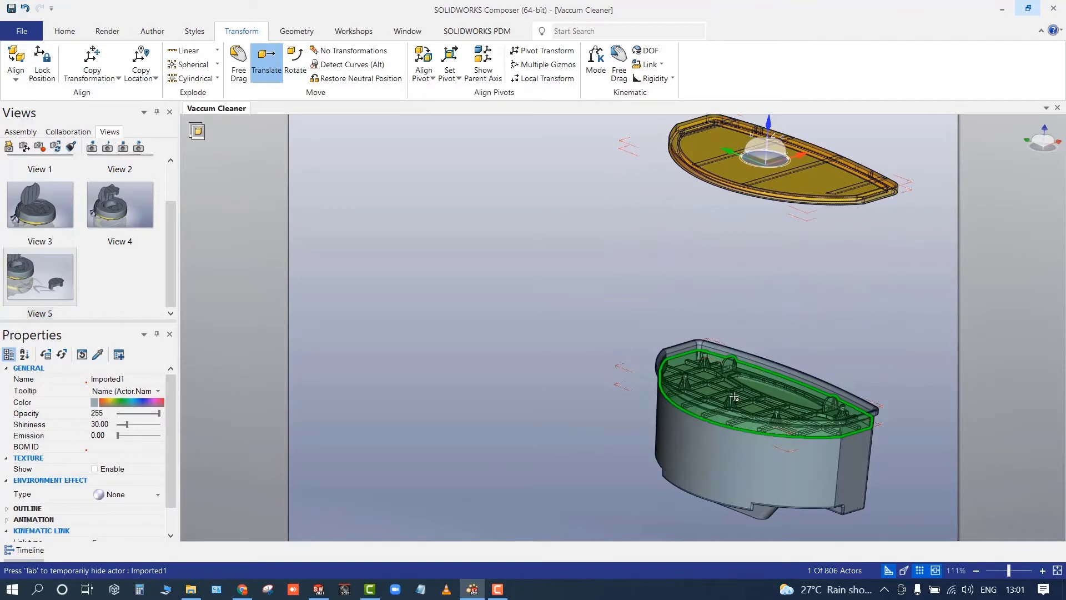
mouse_move(743, 387)
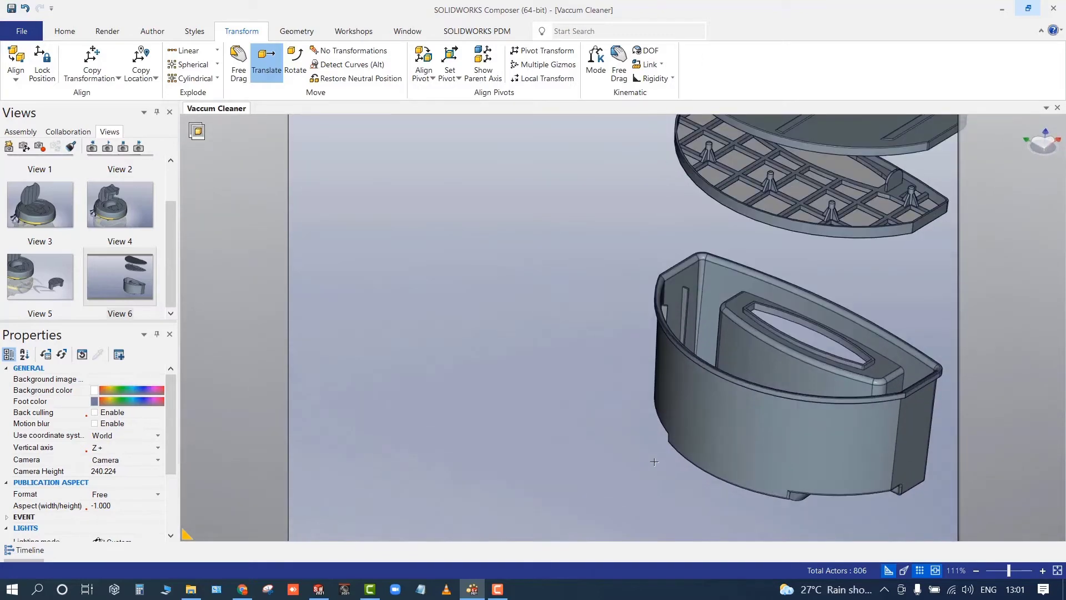
drag(655, 462, 568, 476)
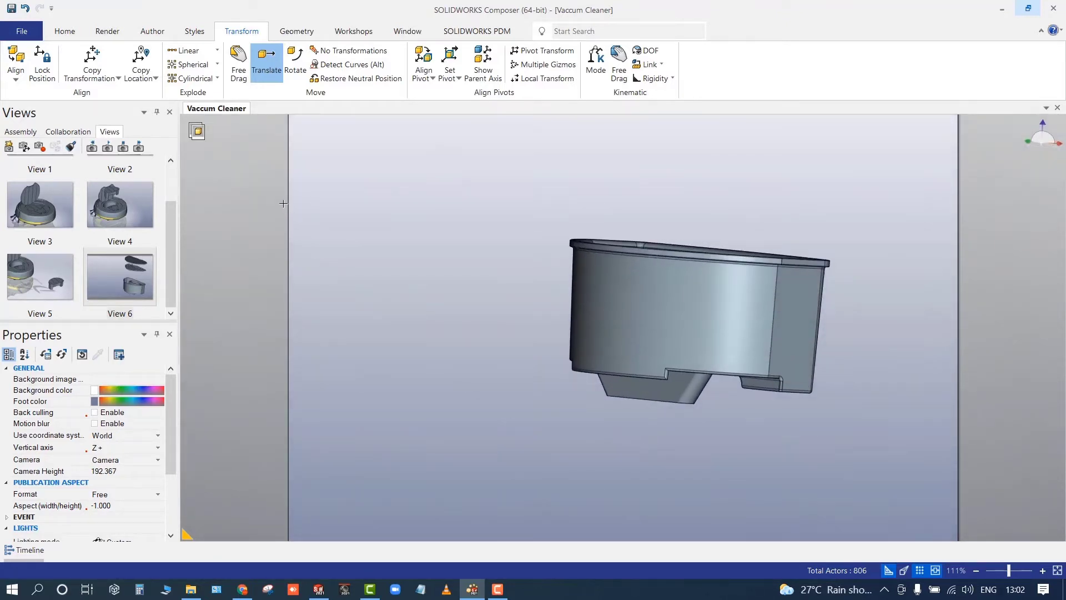
- Rotate the bin to flip it over so its inside faces up, and save it as View 7
click(295, 61)
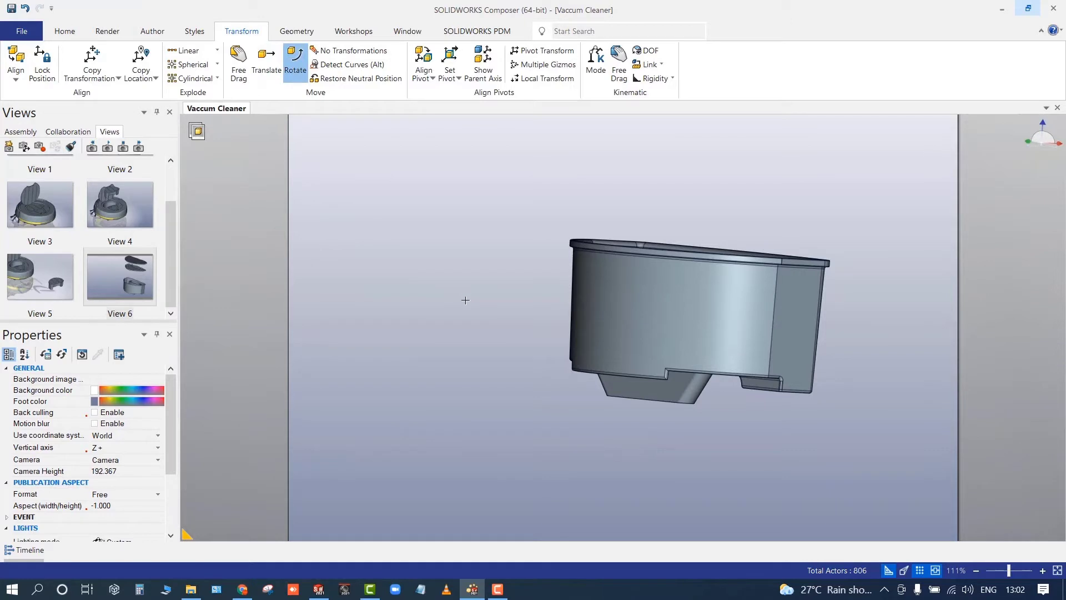
click(449, 62)
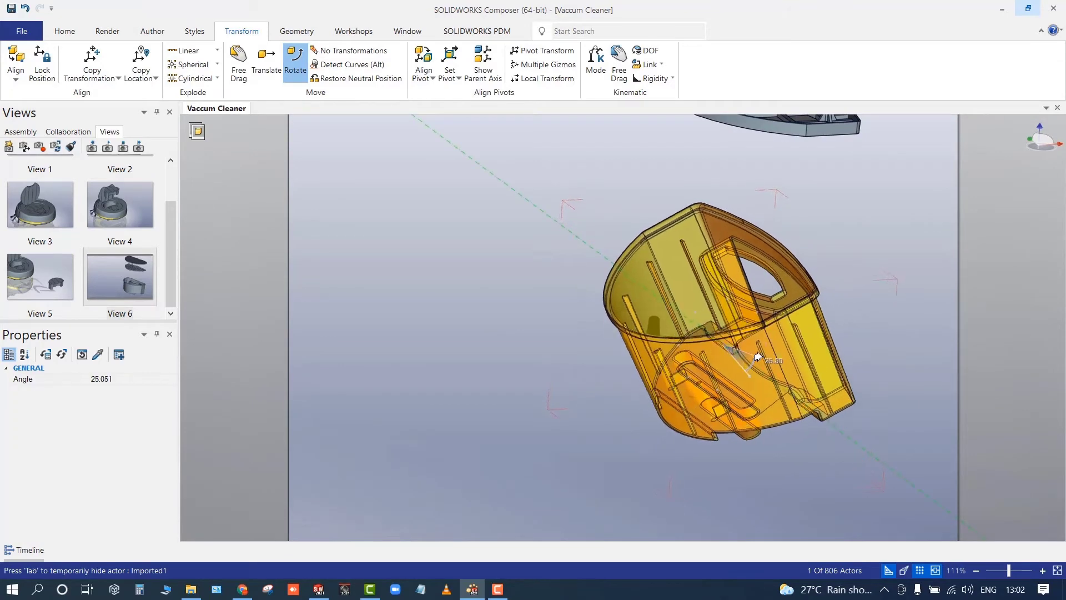
drag(755, 357, 736, 314)
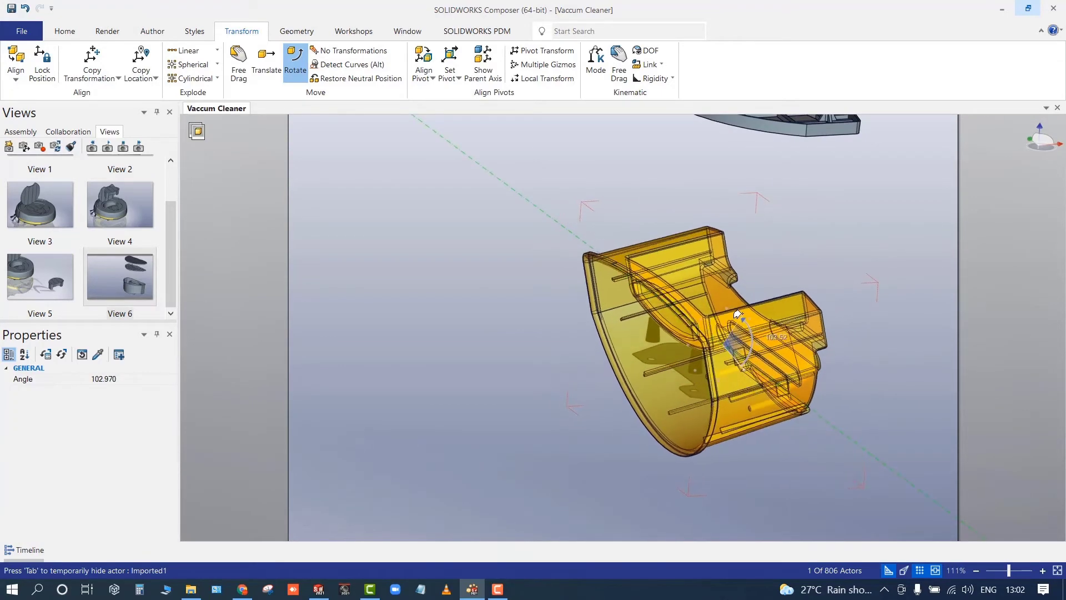
click(738, 316)
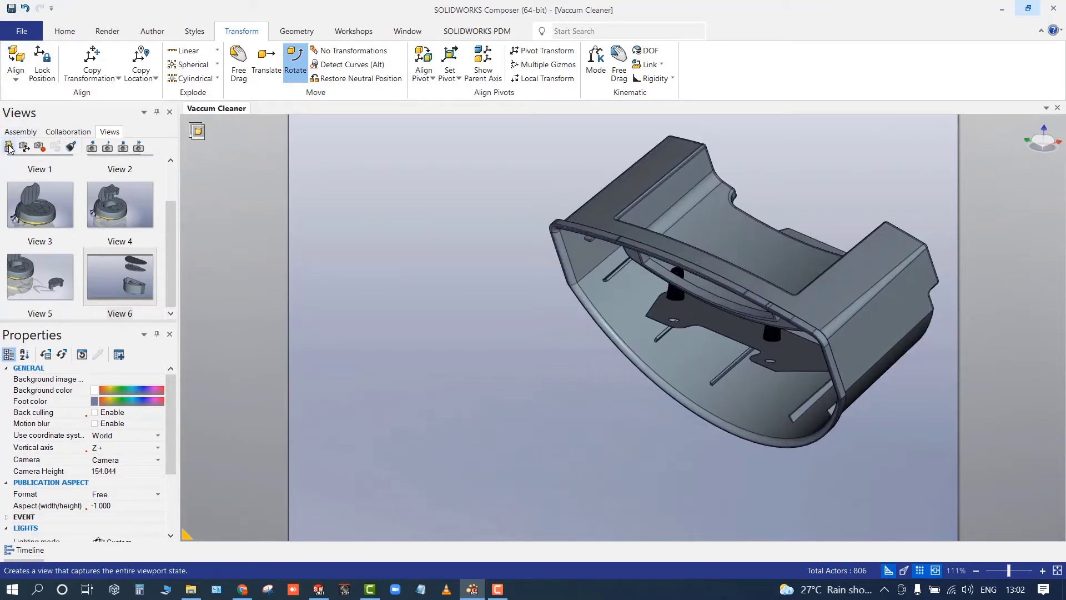
click(152, 31)
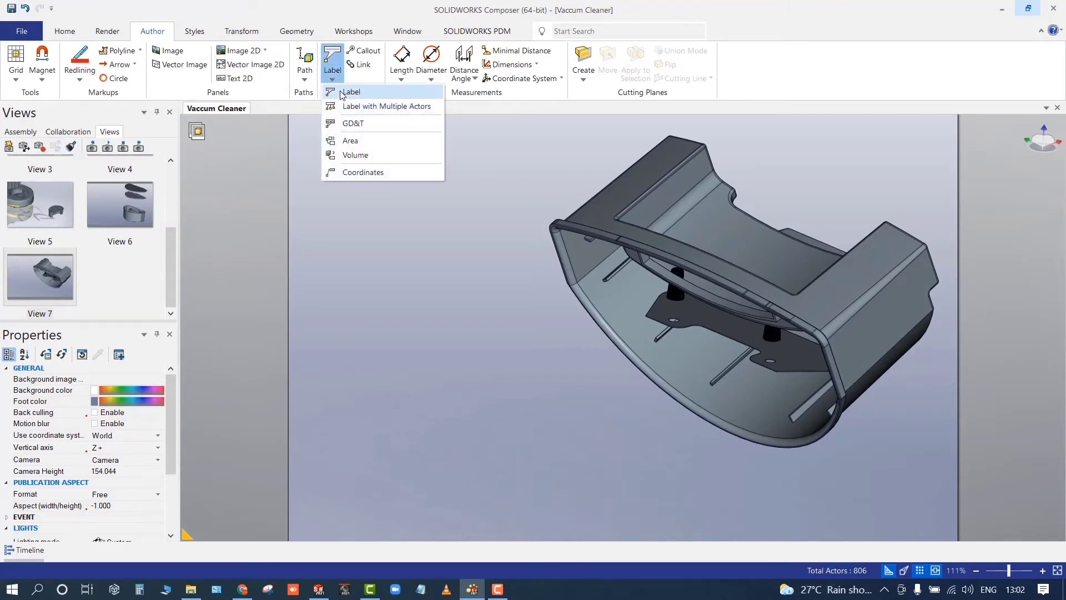
- Add a text label on the bin interior reading 'Empty The Bin'
click(351, 91)
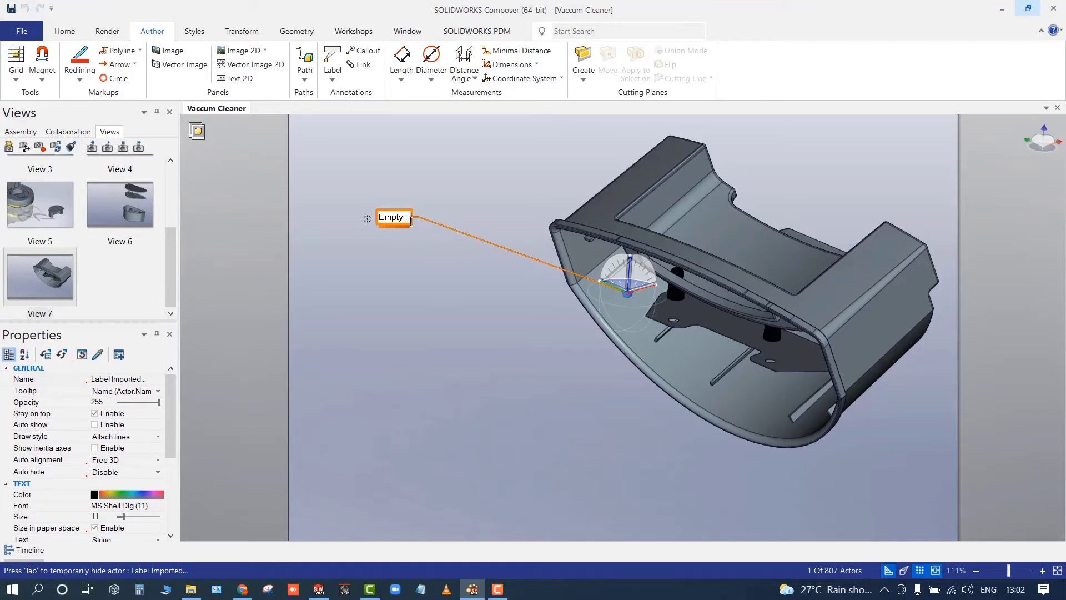
text(he)
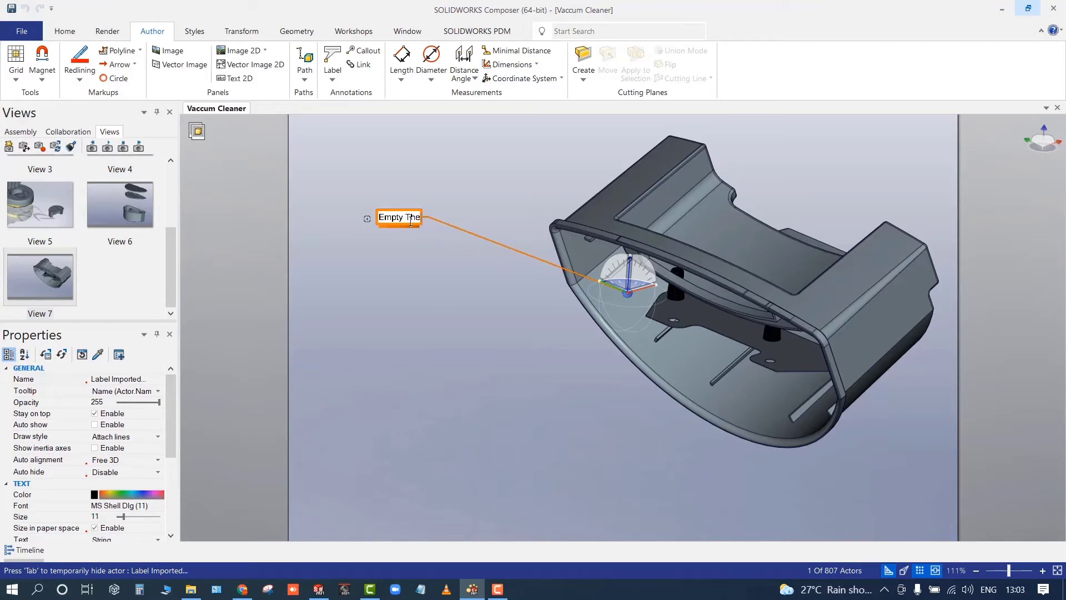
text(Bin)
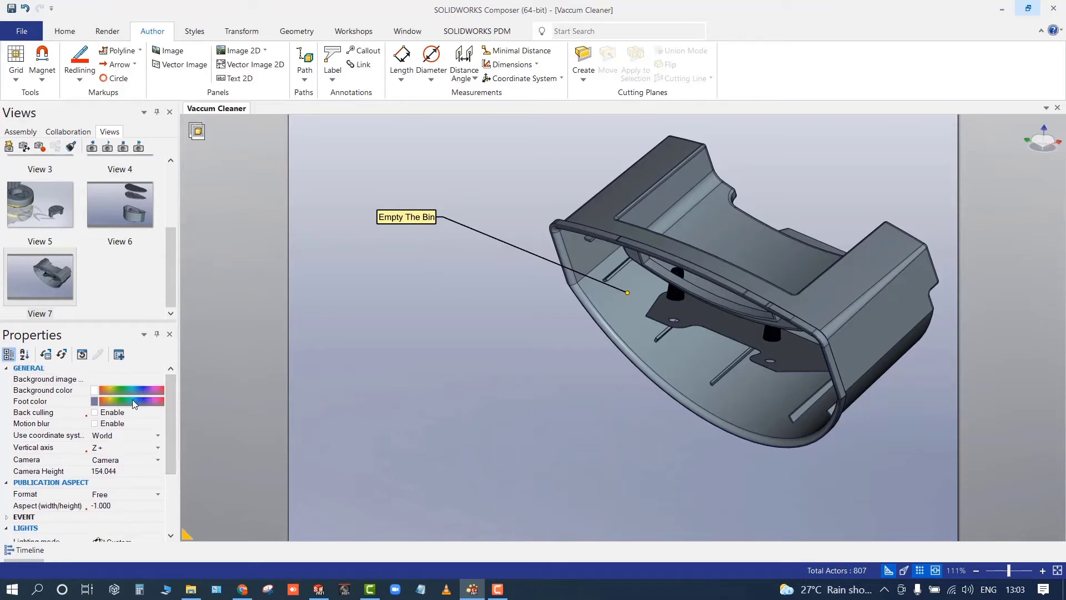
mouse_move(167, 468)
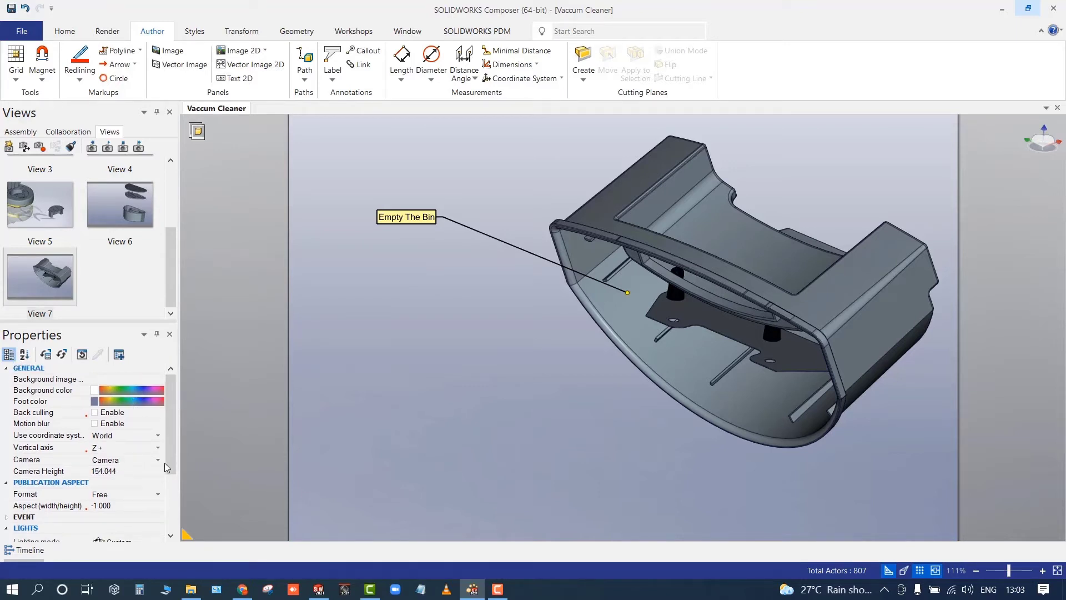
- Set the label's Attach Type to Arc tooltip, widen the arc pointer and enlarge the text
scroll(down, 3)
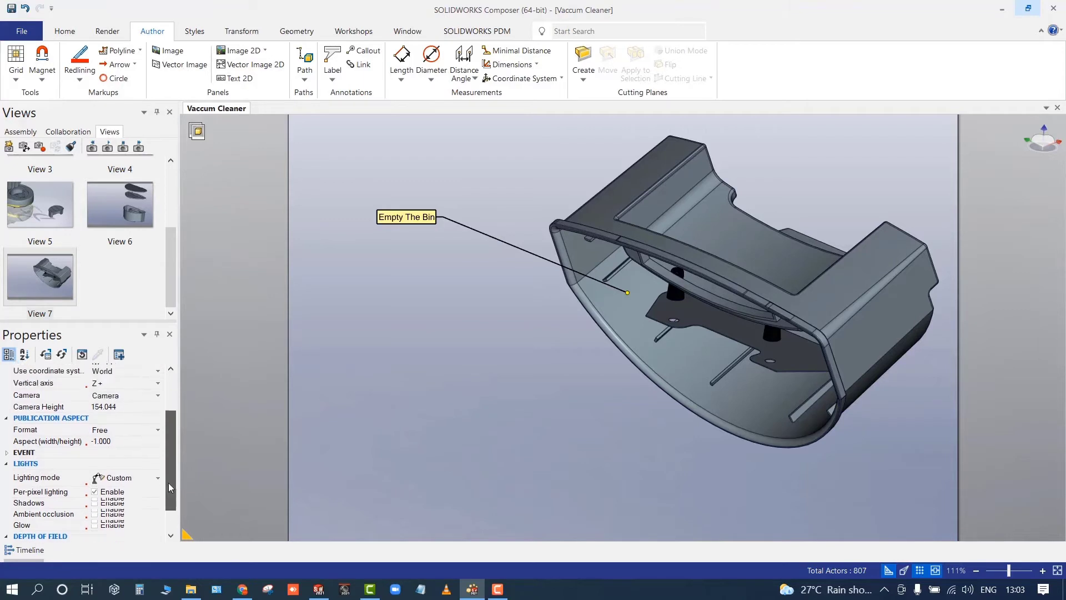
click(406, 217)
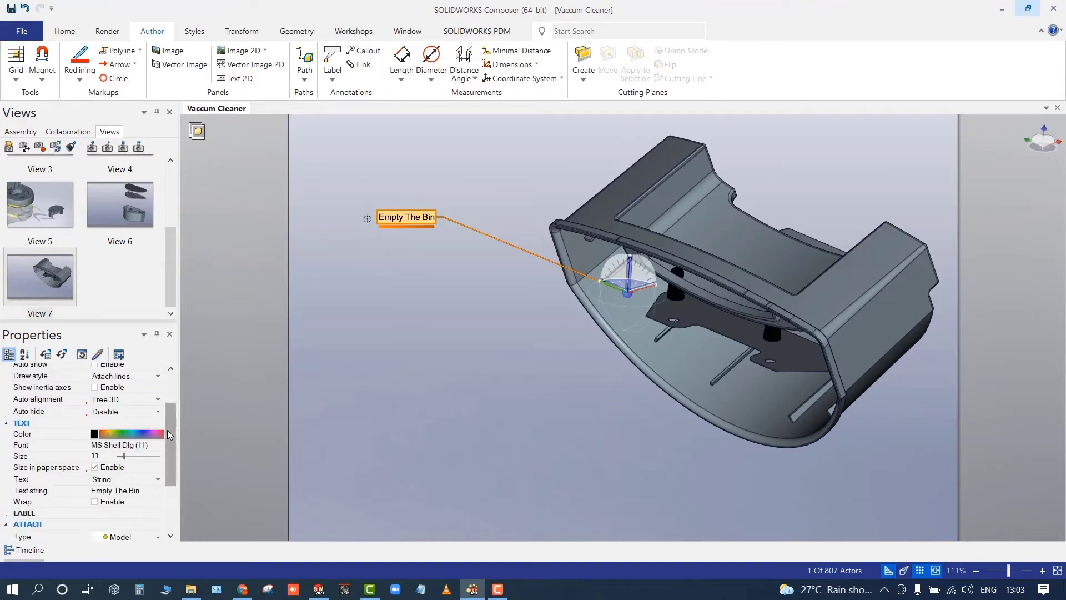
scroll(down, 3)
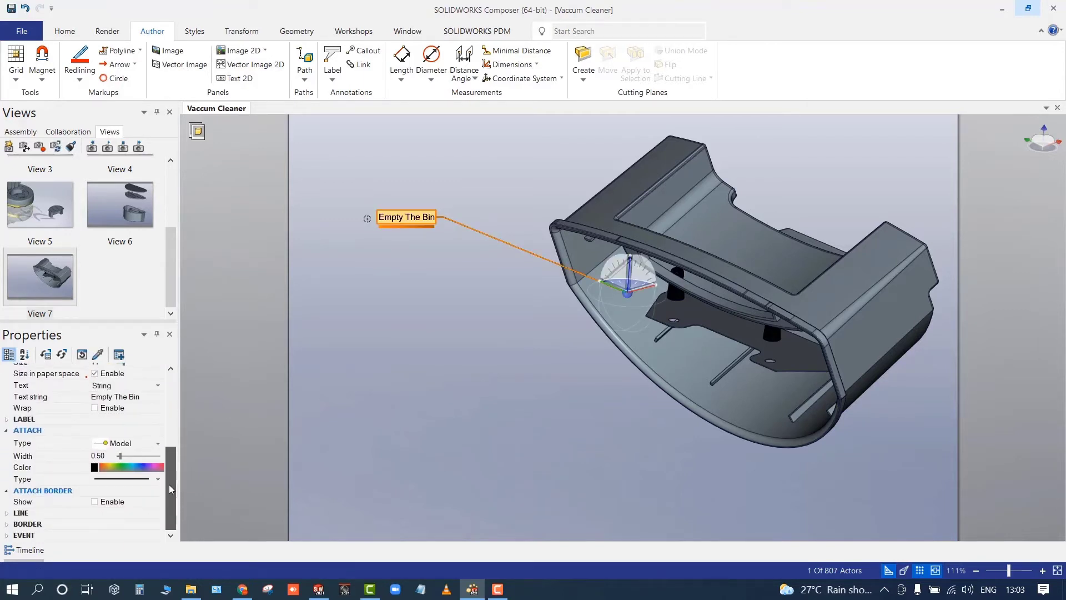
click(155, 444)
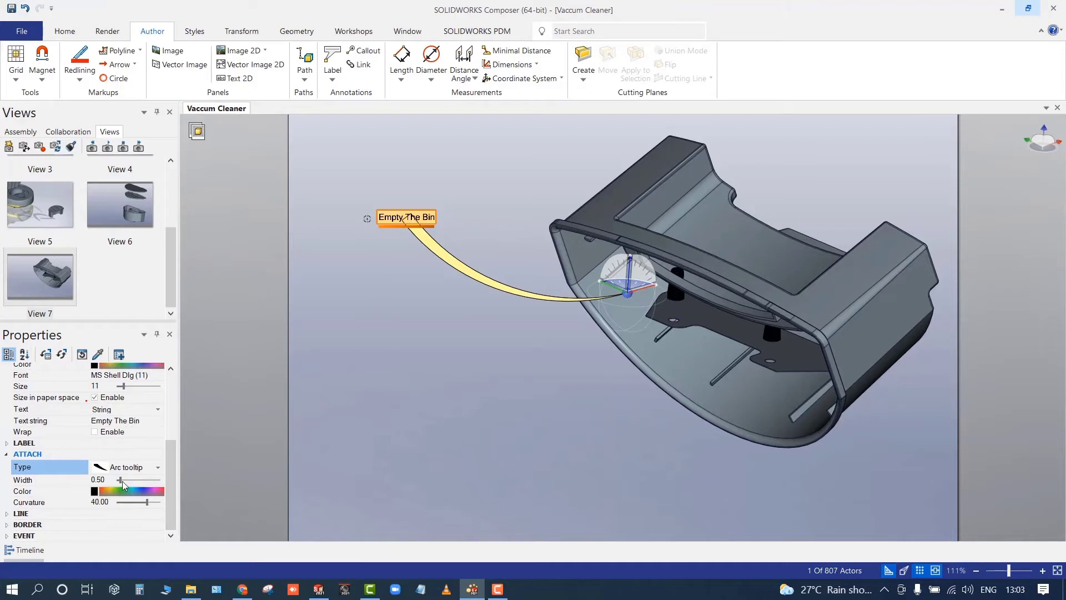
drag(121, 481, 146, 481)
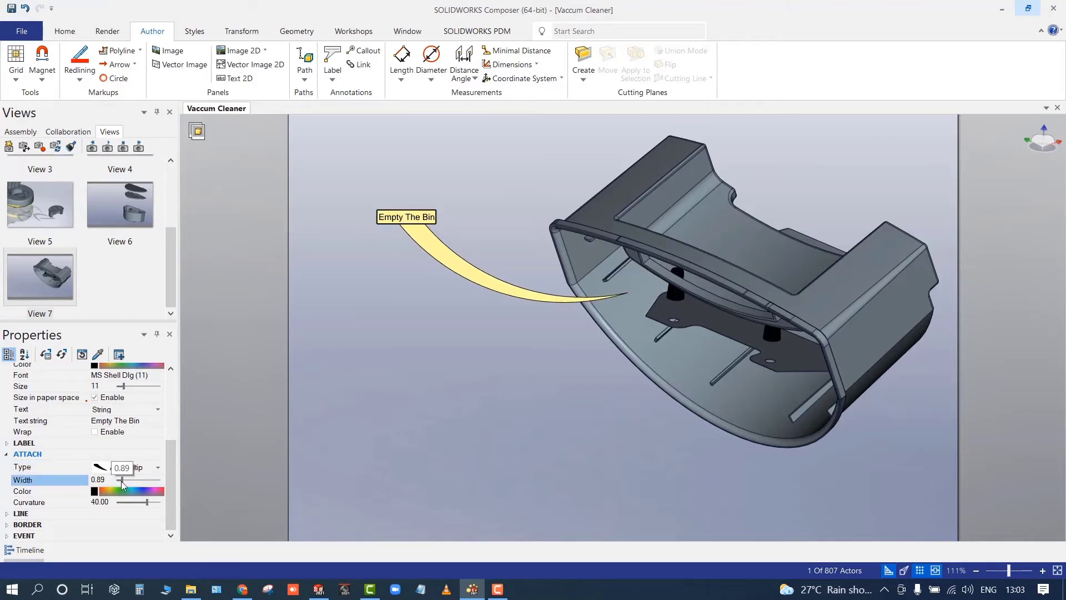
click(407, 216)
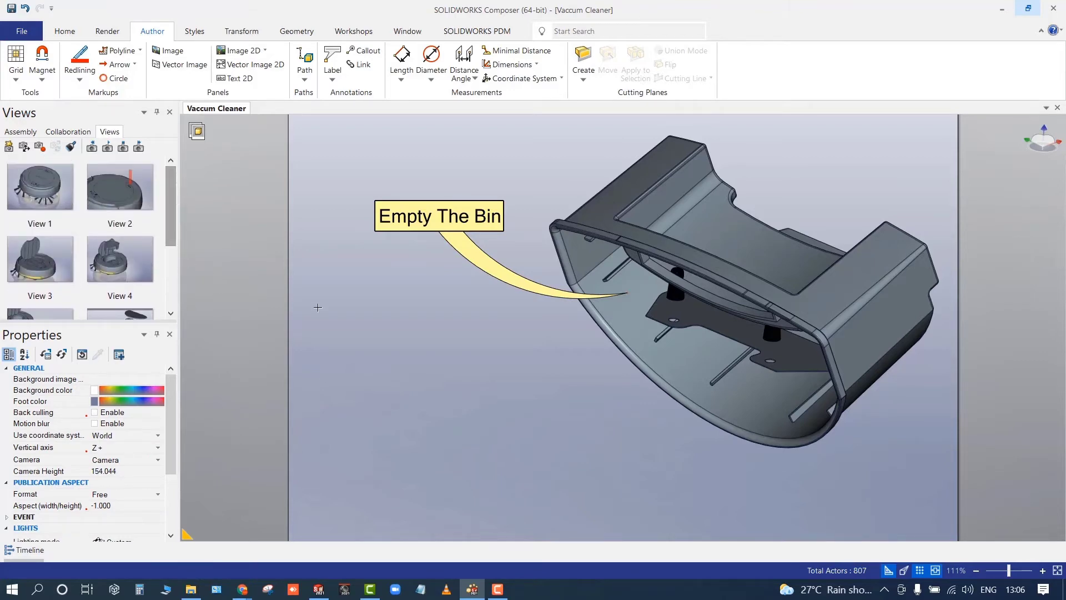
mouse_move(697, 511)
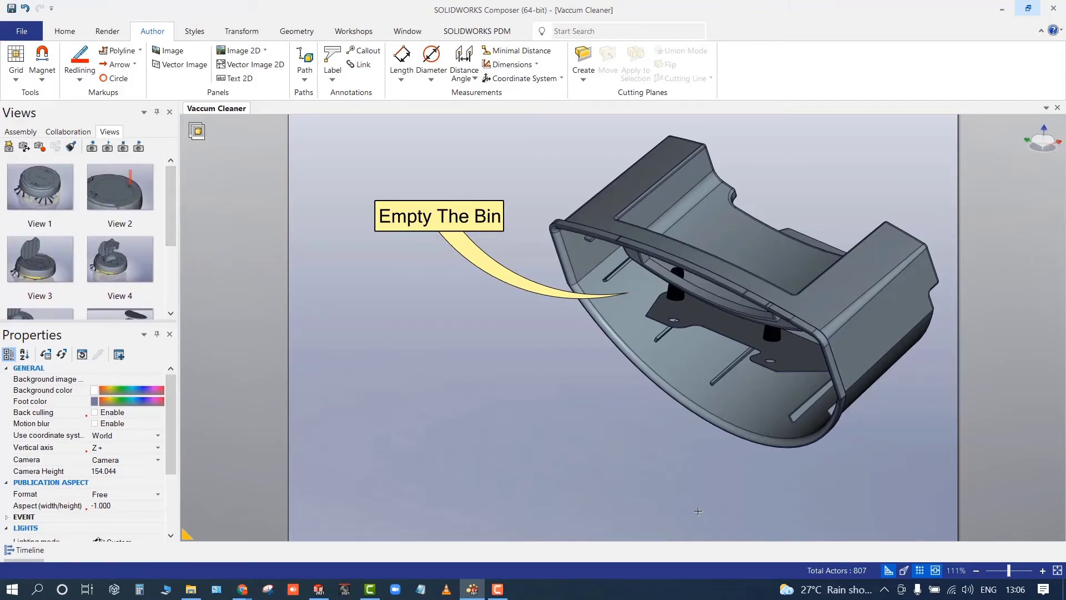
- Step through View 4, View 5, View 6 and the next view: open cap, separated filters, dust bin close-up
click(105, 187)
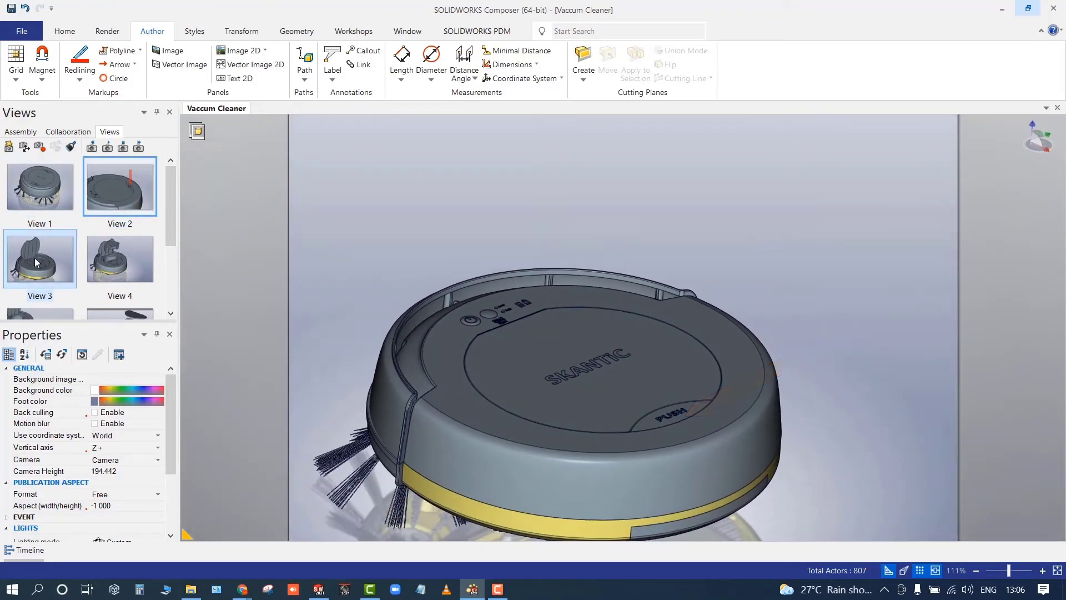
click(119, 258)
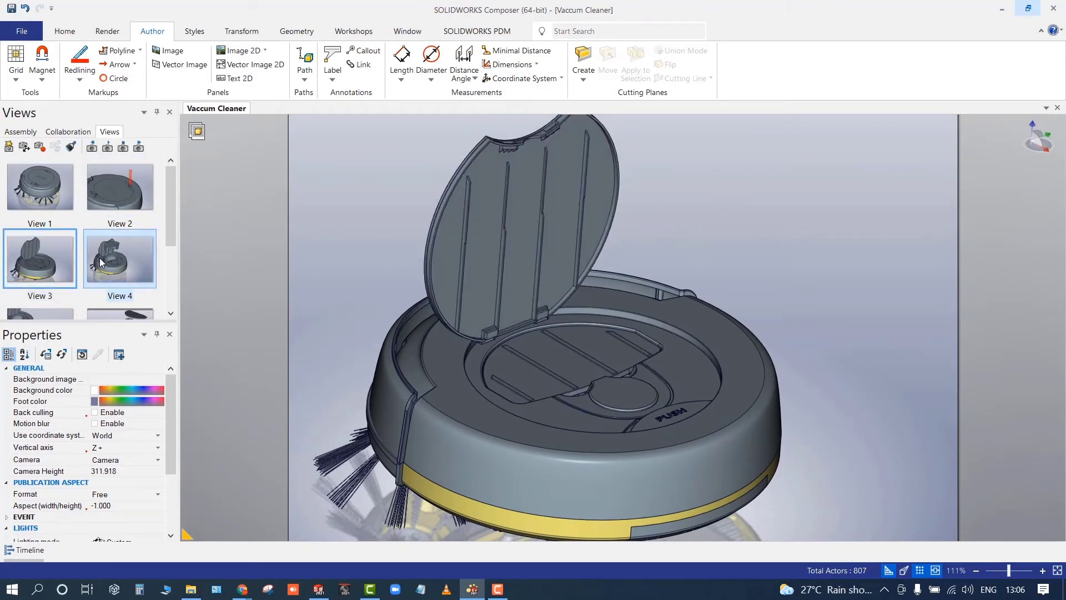
click(119, 257)
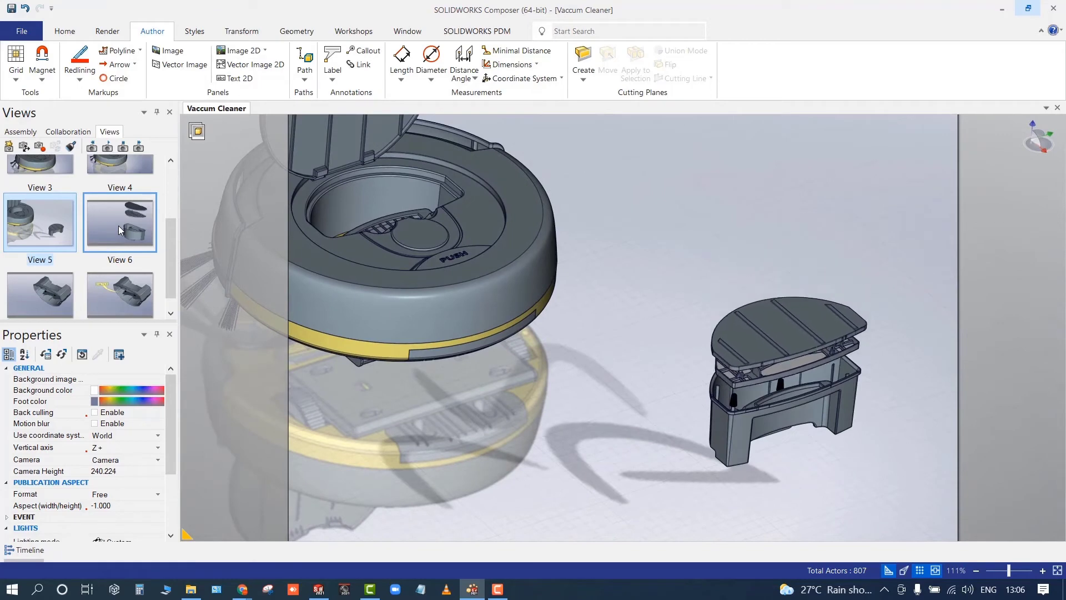
click(120, 222)
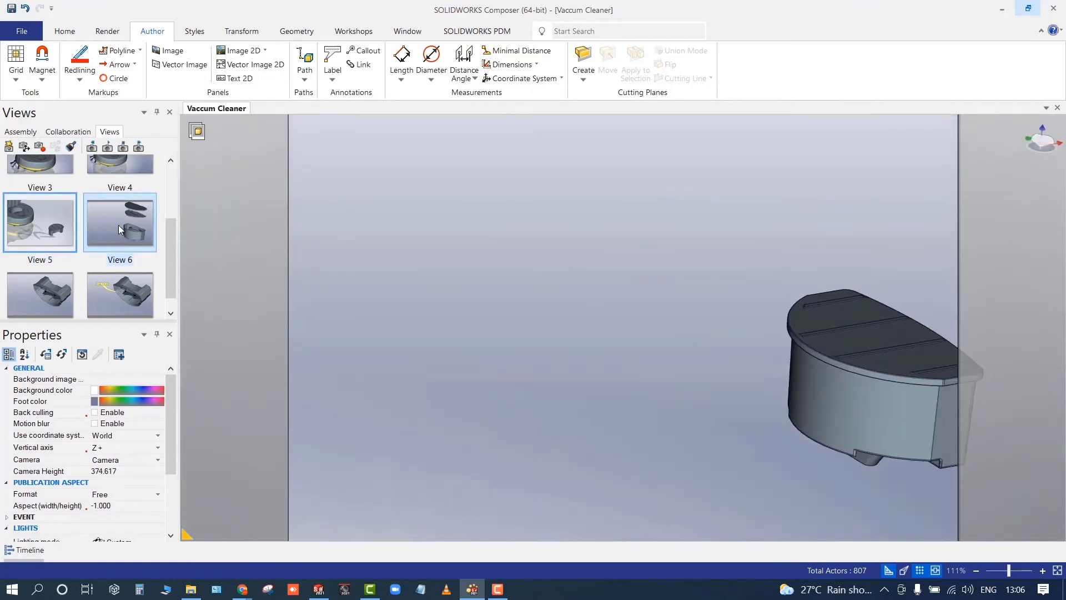
click(120, 222)
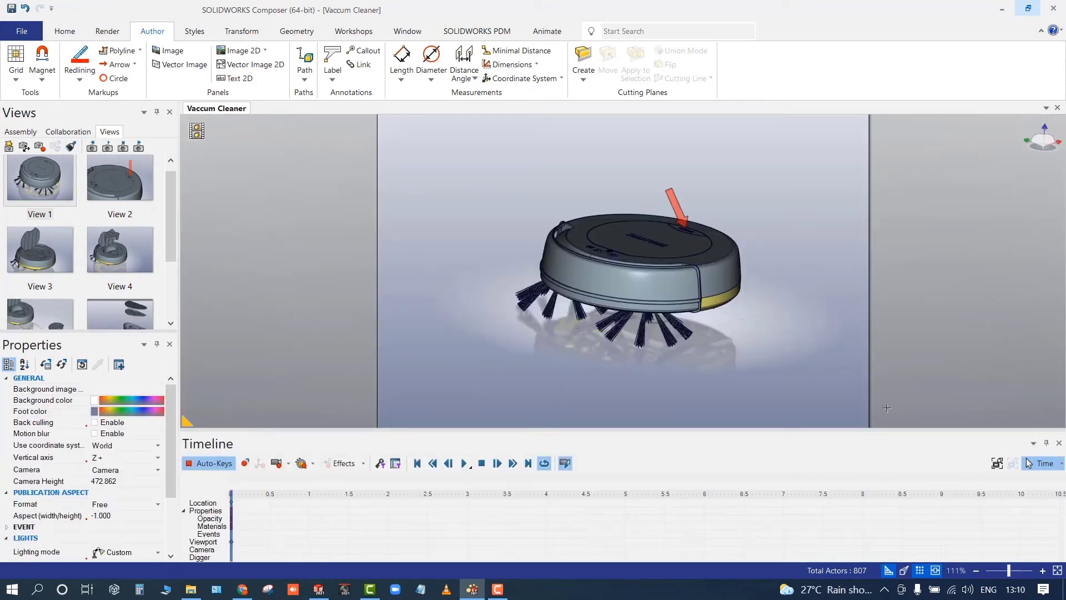
mouse_move(348, 427)
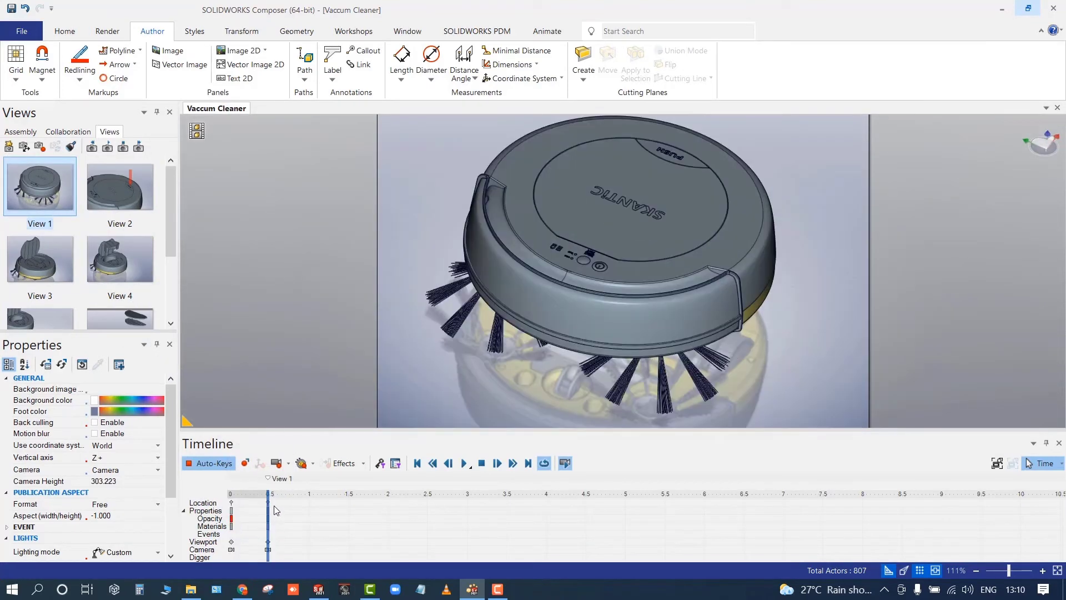
- Drag View 2 and the following views onto the timeline after View 1 as successive keyframes
click(119, 187)
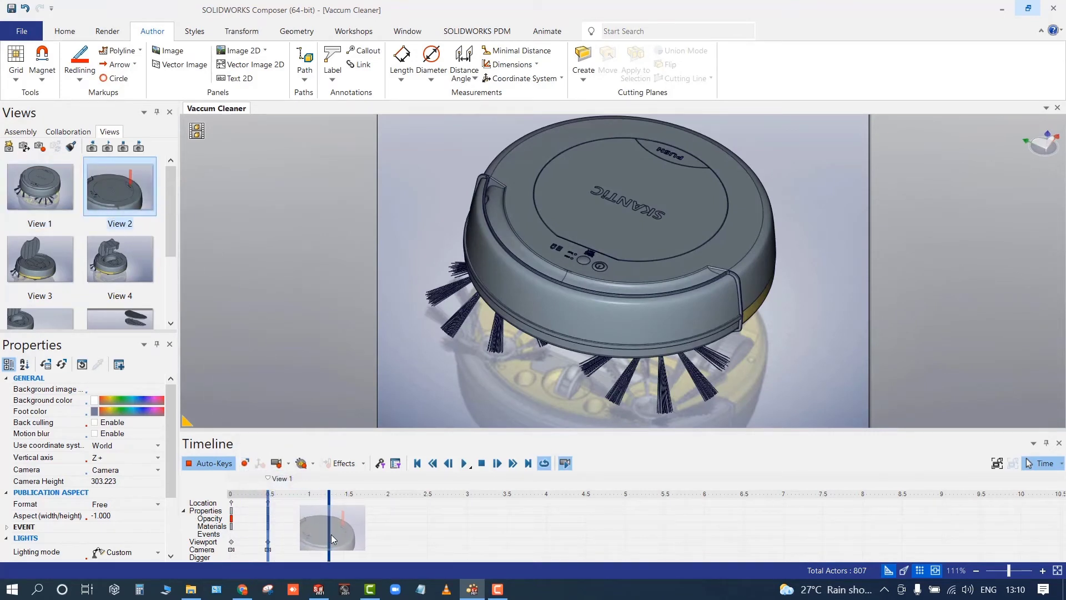
drag(331, 524, 379, 537)
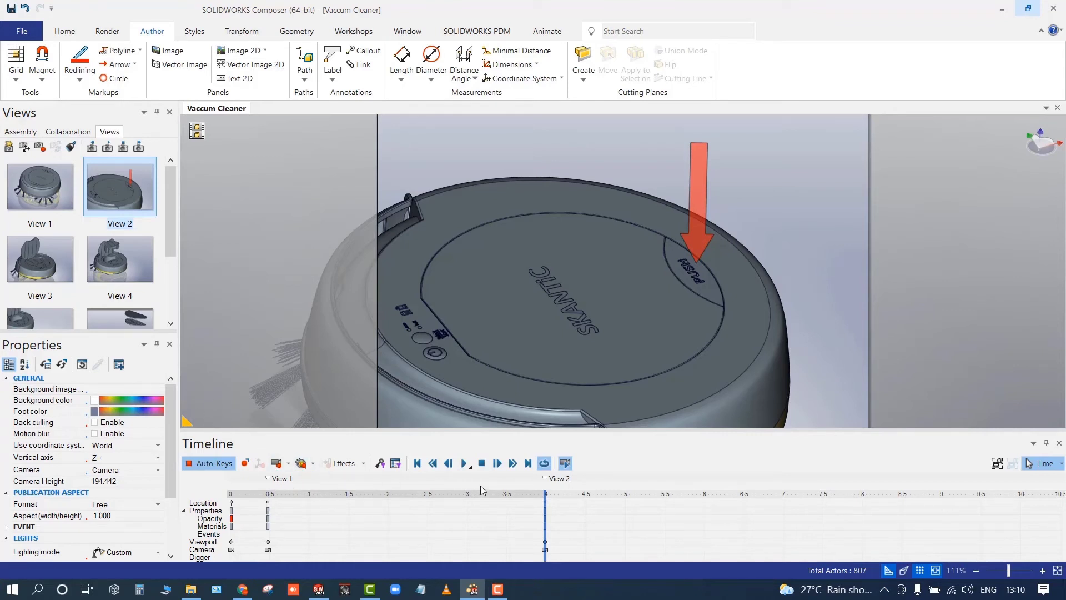
click(40, 259)
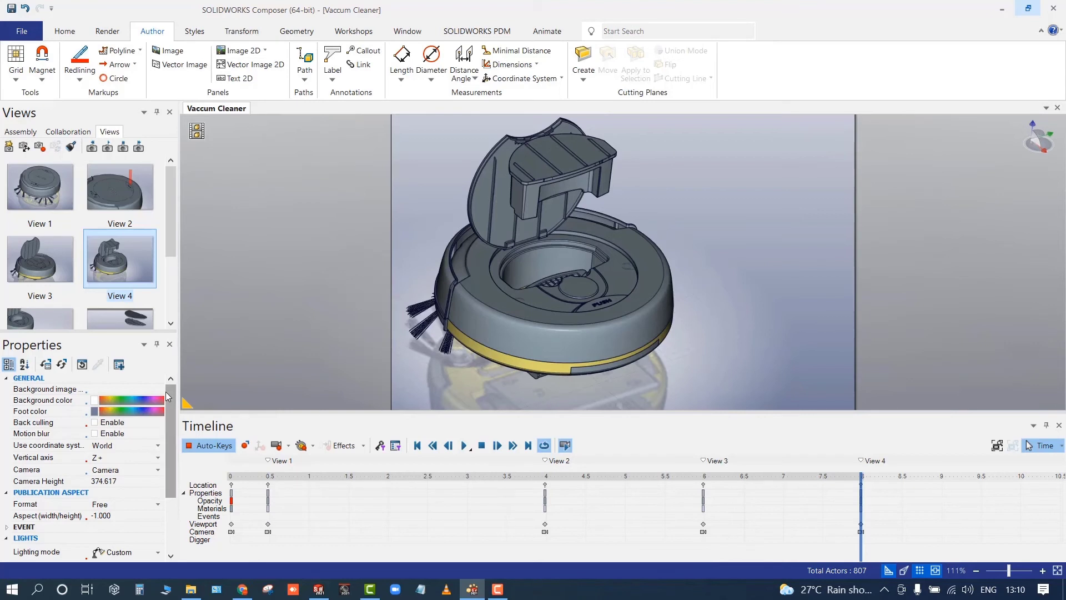
scroll(down, 3)
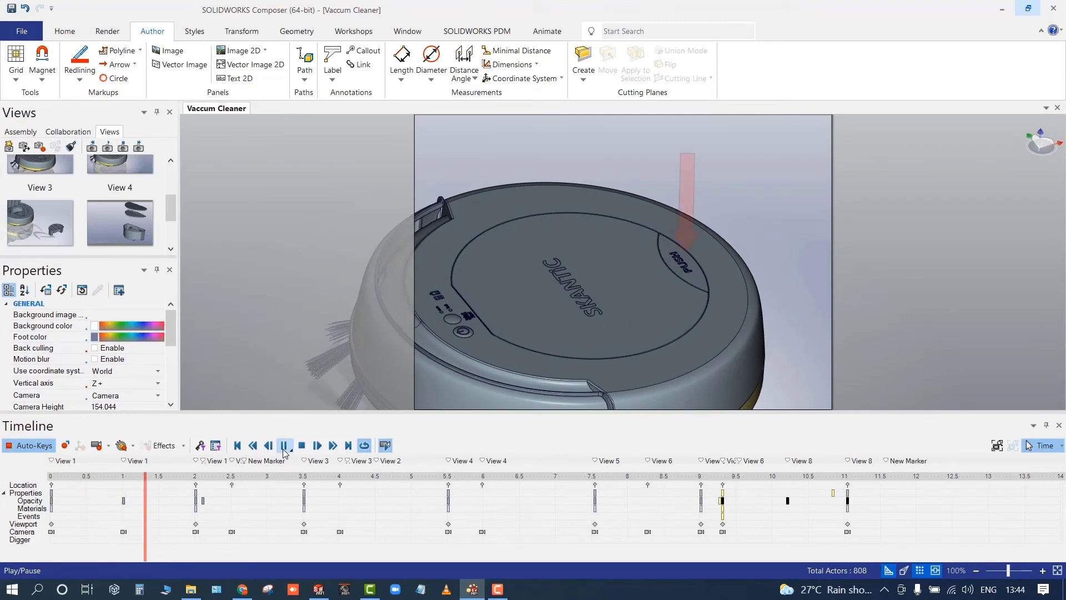
- Pause the maintenance animation playback on the Timeline
click(285, 445)
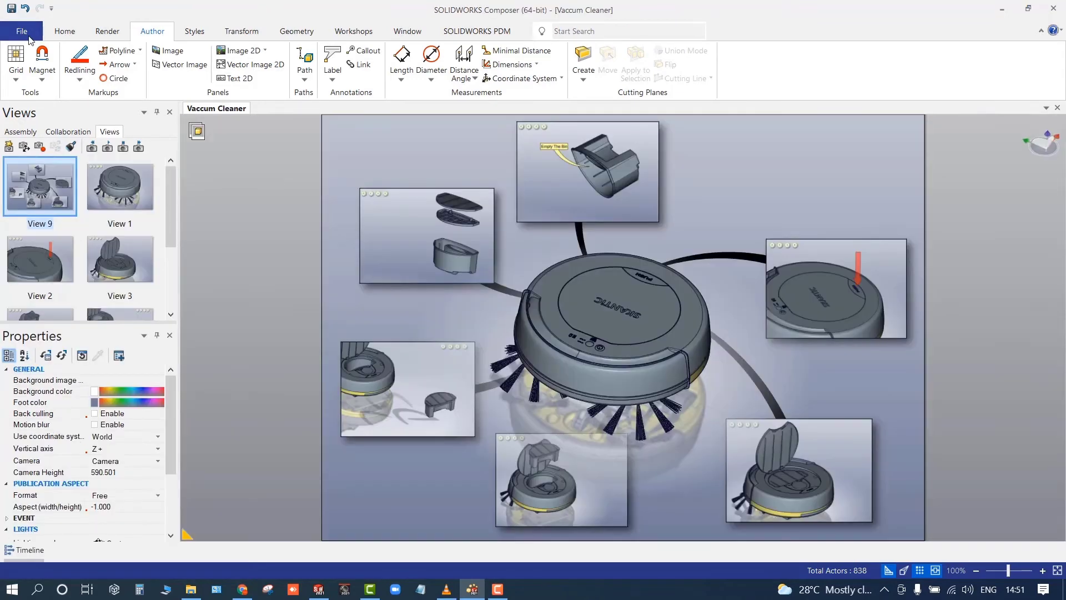
- Publish the project as Vaccum Cleaner.html on the Desktop via File > Publish > HTML
click(22, 31)
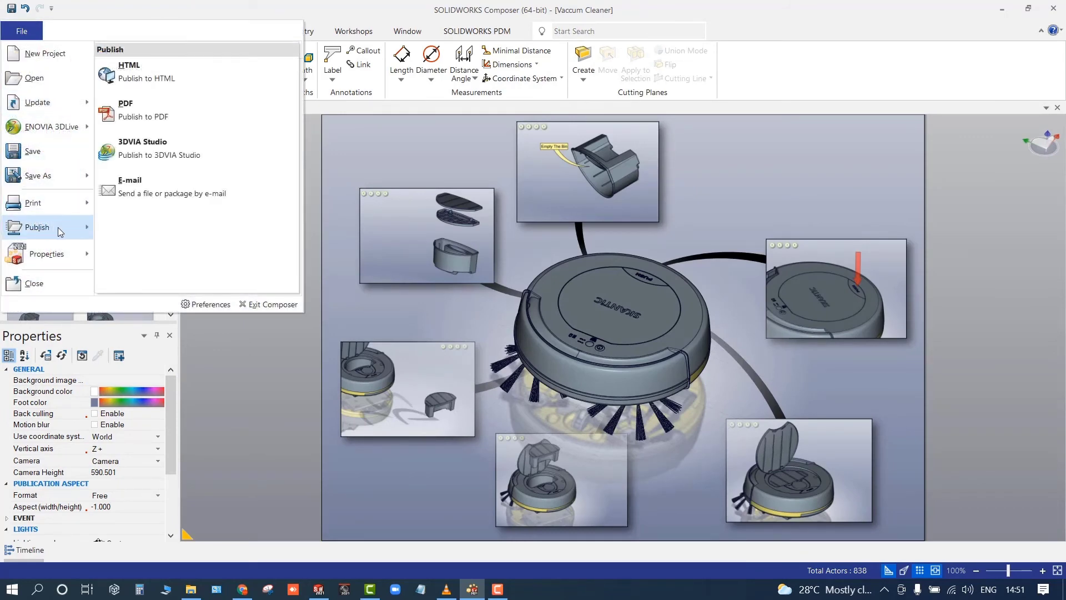
click(129, 65)
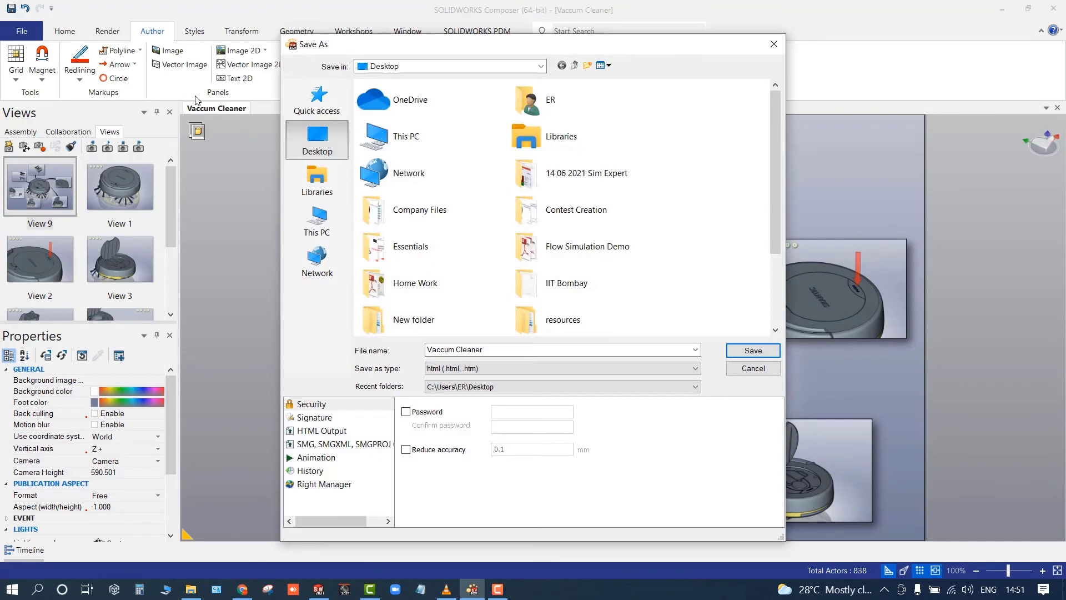
mouse_move(750, 359)
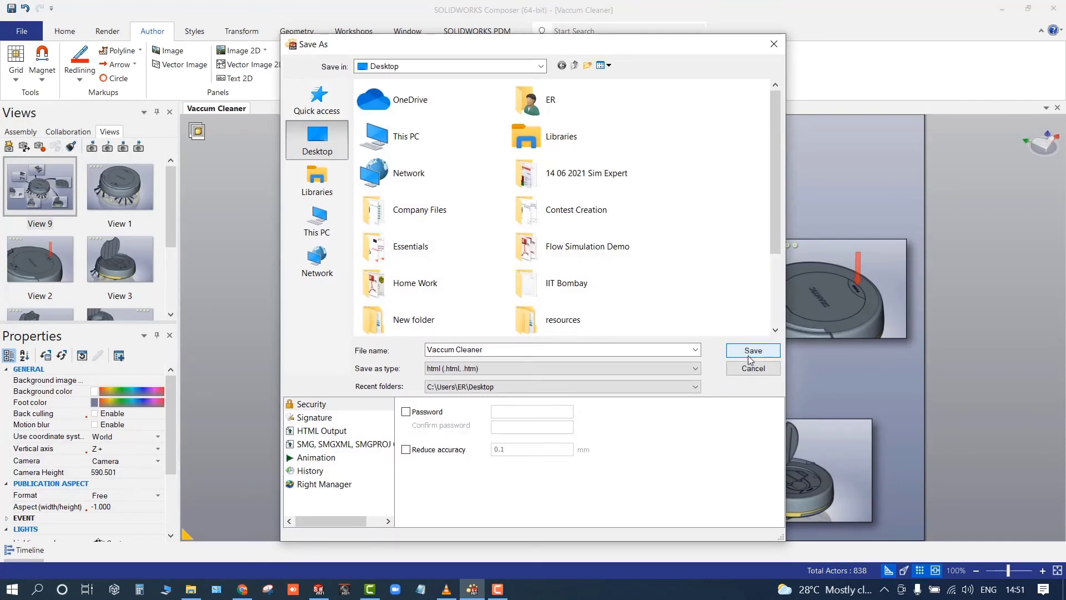
click(753, 351)
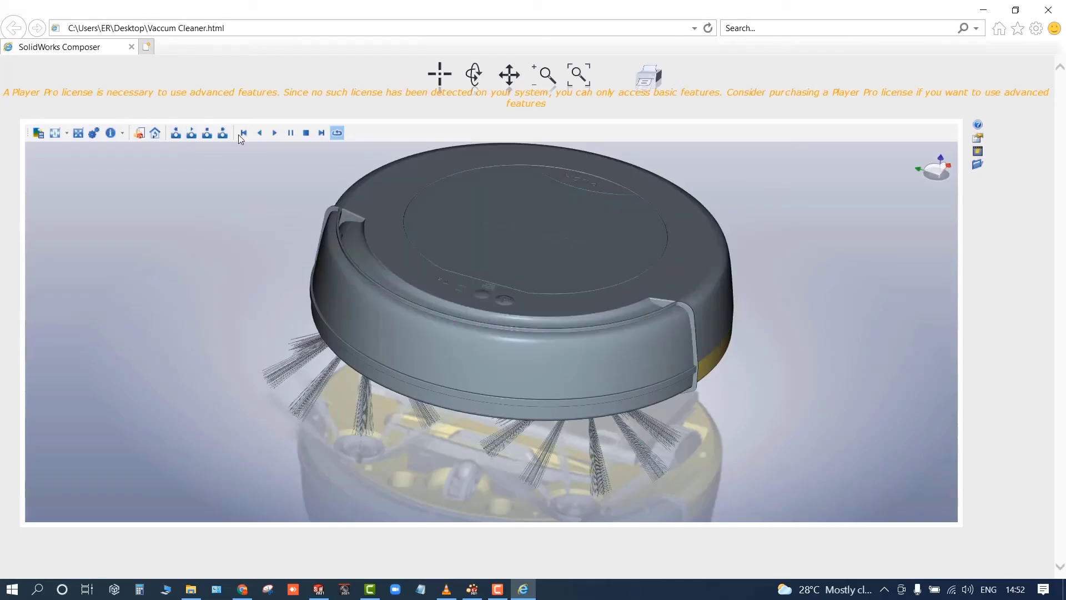
- Play the published animation in the browser player and step to the adjacent maintenance view
click(275, 132)
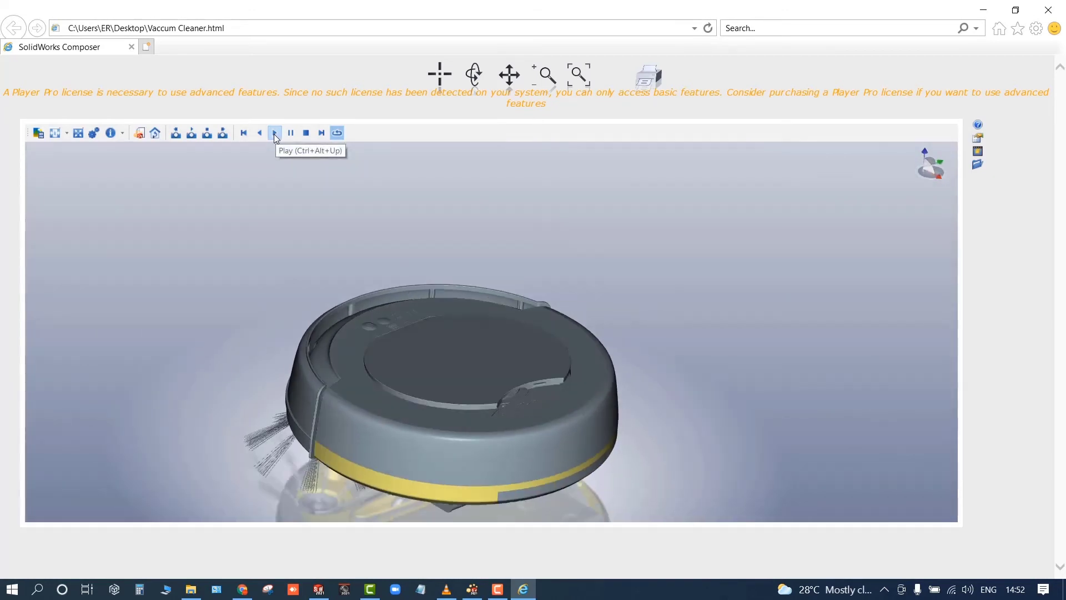
click(274, 132)
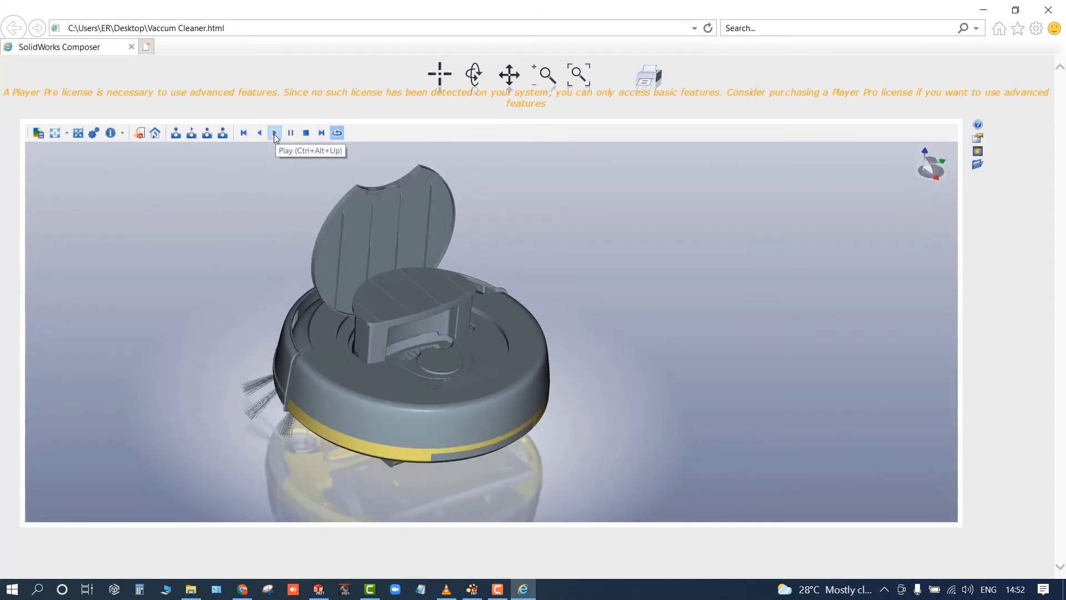
click(275, 133)
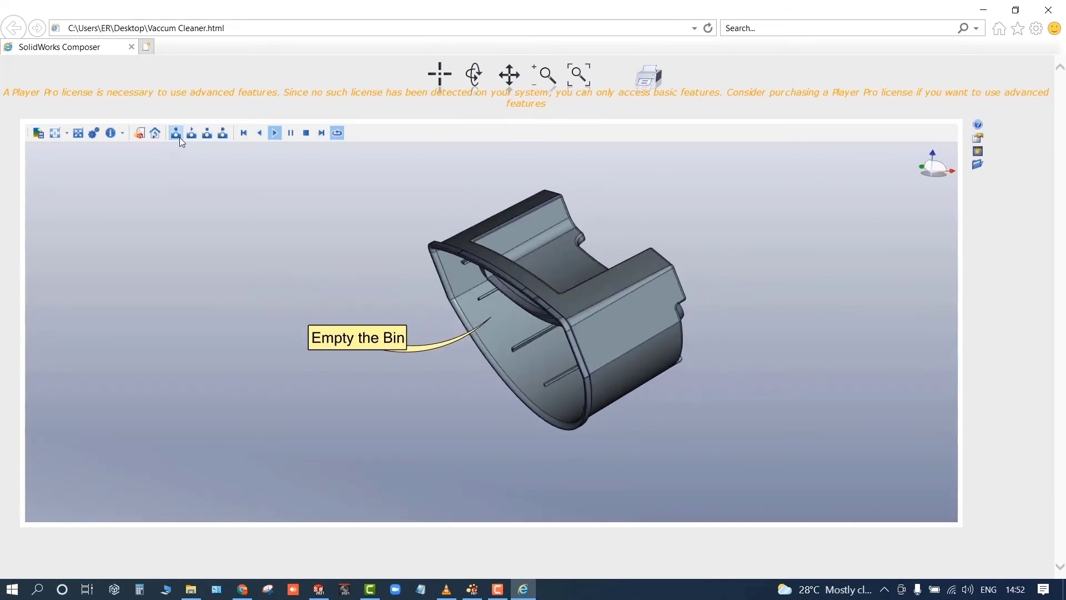
click(274, 133)
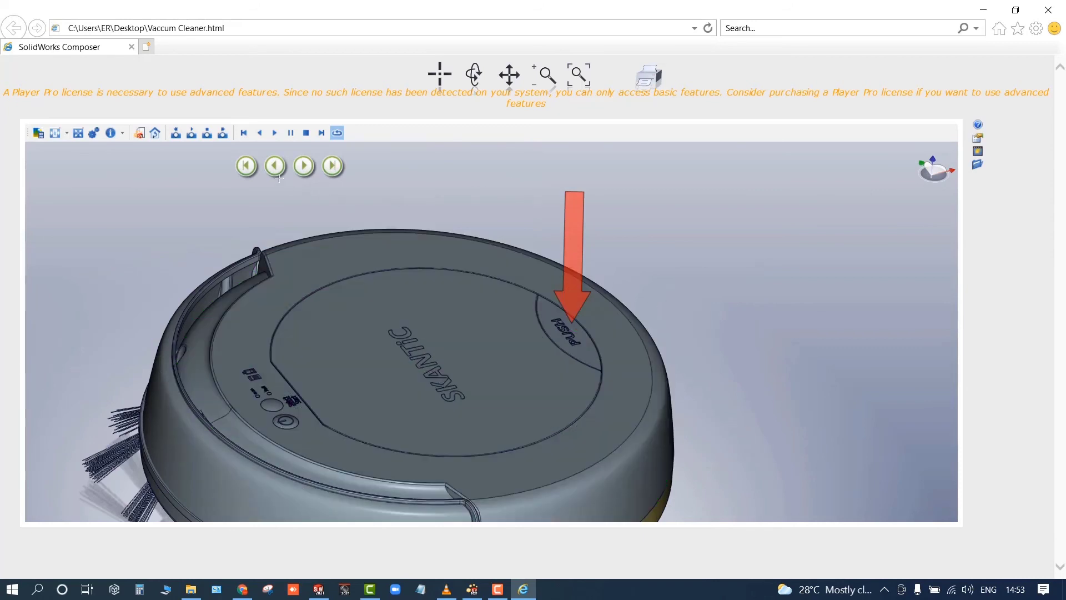
click(246, 166)
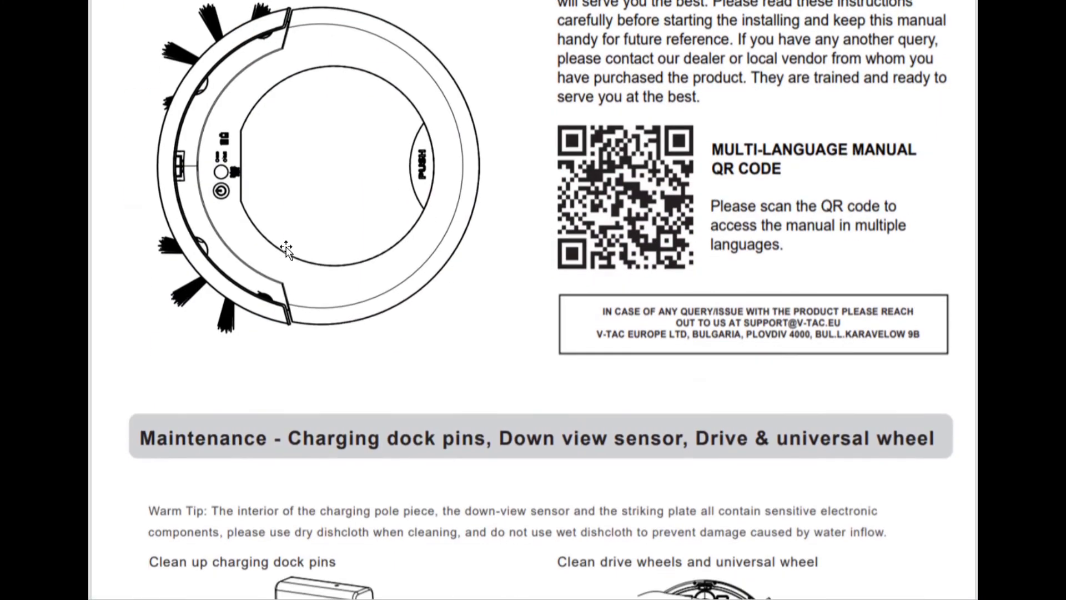
- Scroll the manual down past the QR code to the Maintenance - Dust Box steps A–D
scroll(down, 3)
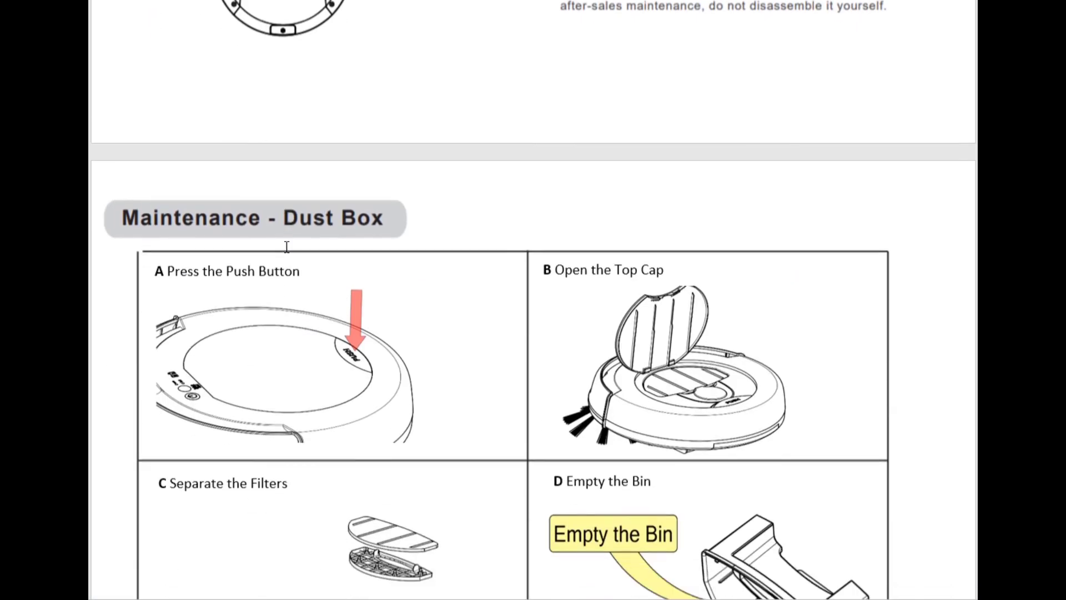